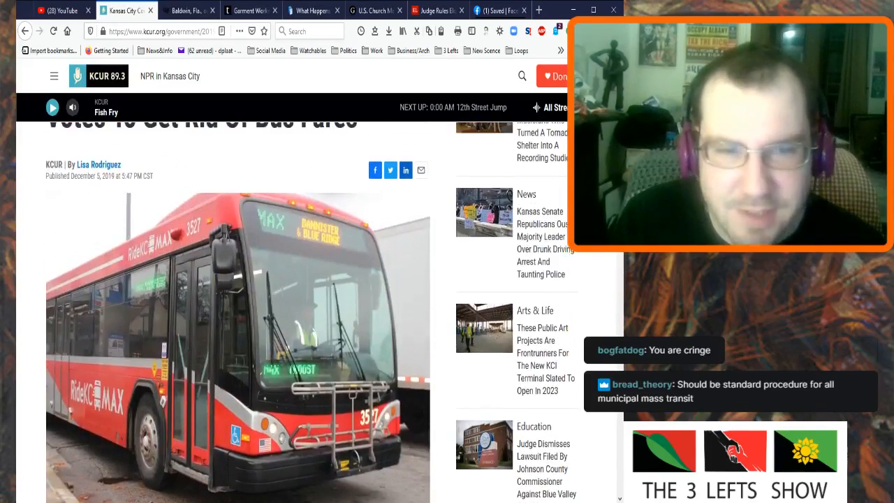
Read the KCUR bus fares opening paragraphs, then switch to the Truthout garment workers tab.
{"action": "scroll", "scroll_direction": "up", "scroll_amount": 3}
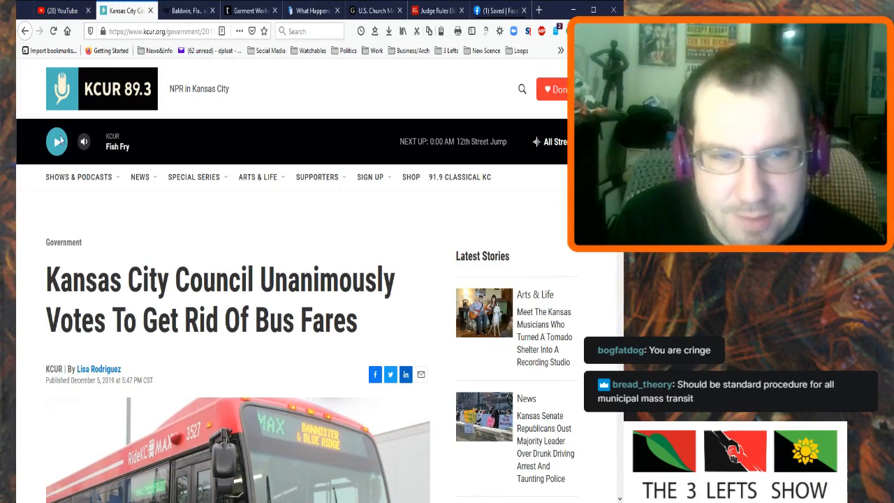
{"action": "scroll", "scroll_direction": "down", "scroll_amount": 3}
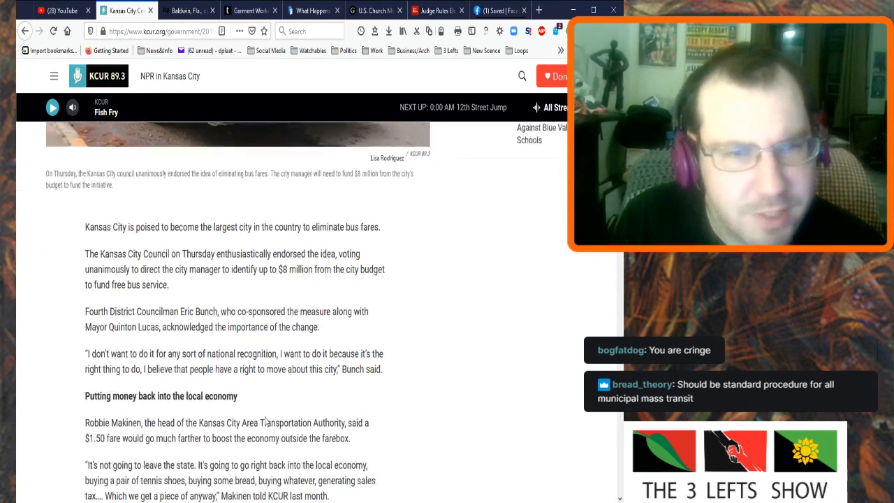
{"action": "left_click", "coordinate": [183, 10]}
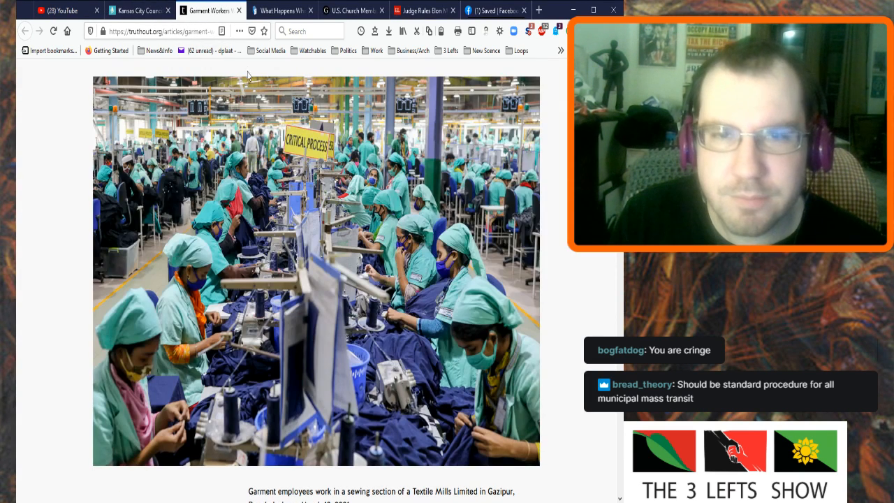
{"action": "left_click", "coordinate": [279, 10]}
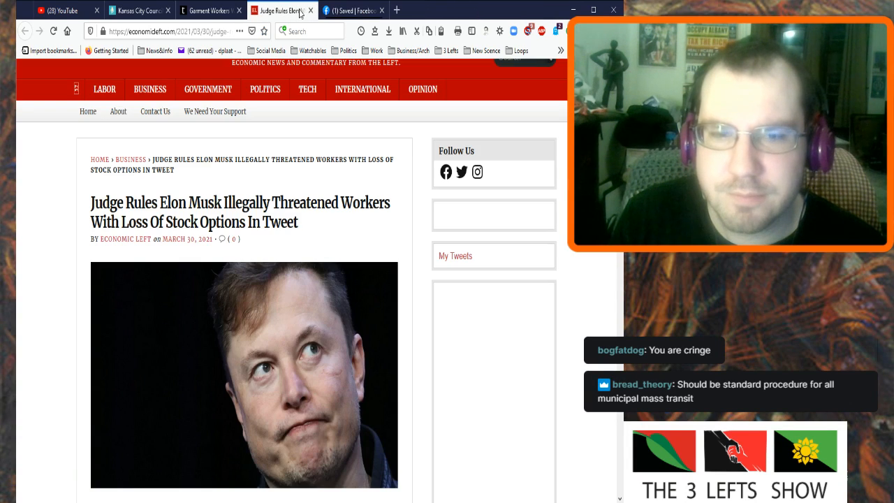
{"action": "left_click", "coordinate": [202, 9]}
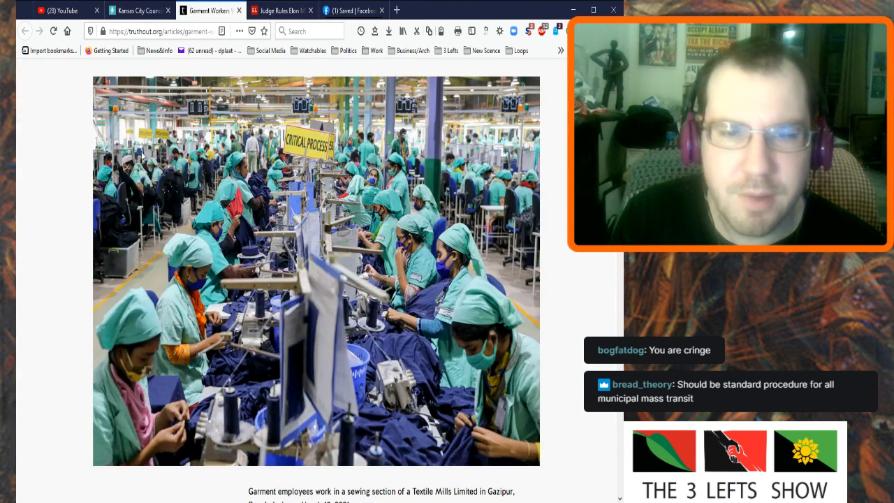
{"action": "scroll", "scroll_direction": "up", "scroll_amount": 3}
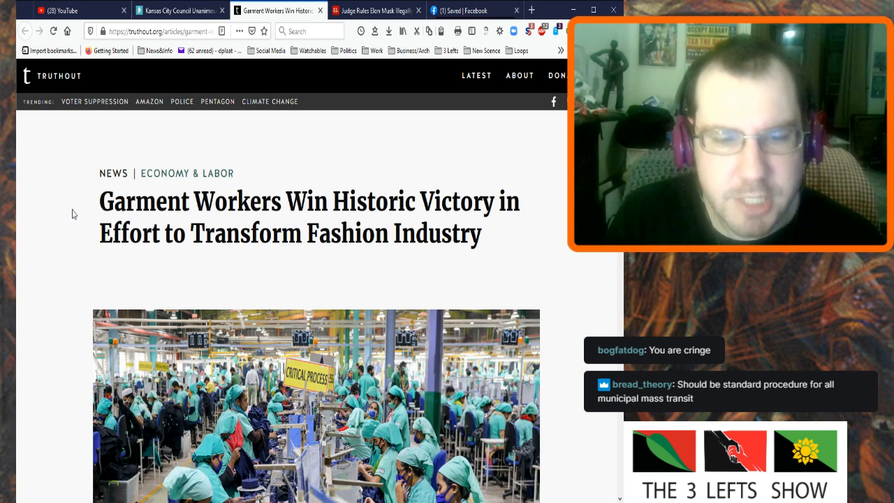
{"action": "scroll", "scroll_direction": "down", "scroll_amount": 3}
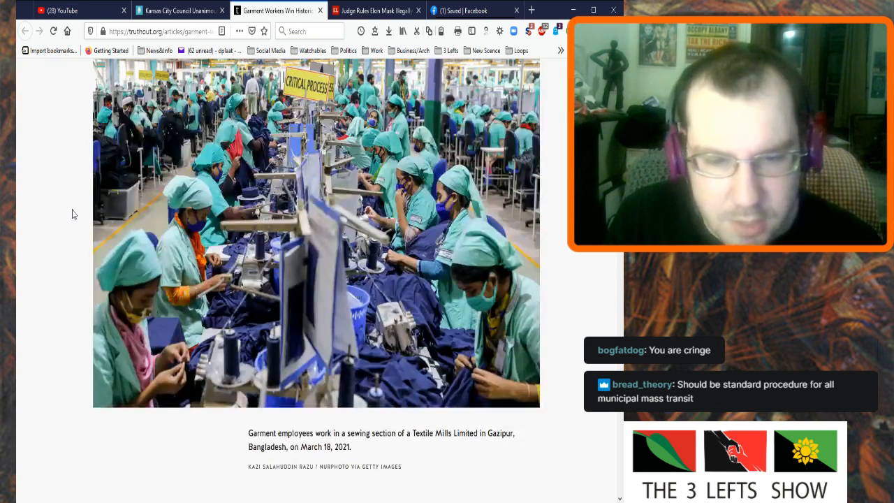
{"action": "scroll", "scroll_direction": "down", "scroll_amount": 3}
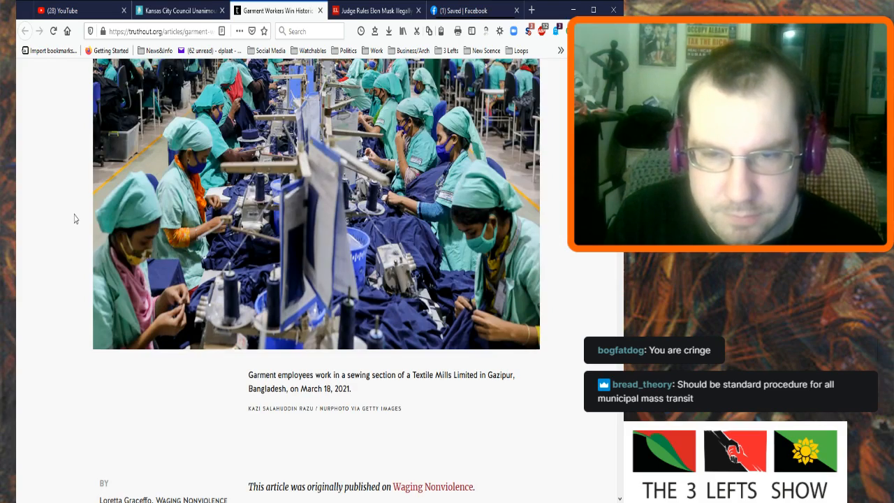
{"action": "scroll", "scroll_direction": "down", "scroll_amount": 3}
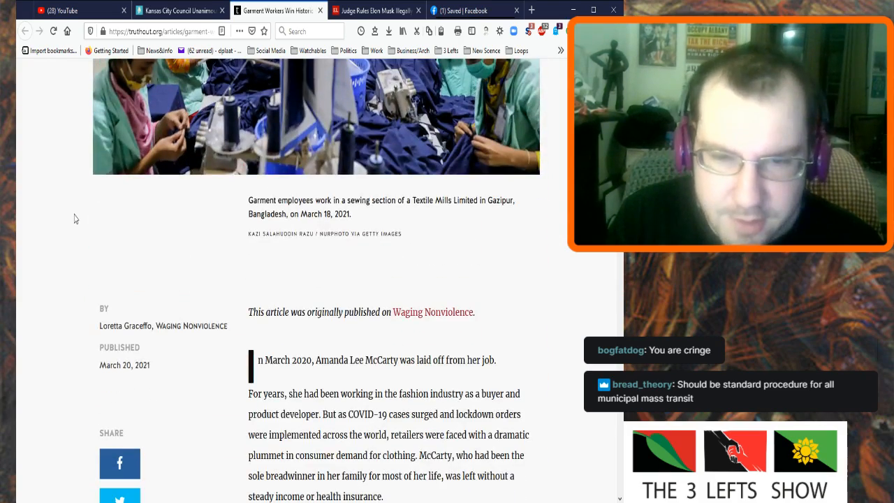
{"action": "scroll", "scroll_direction": "down", "scroll_amount": 3}
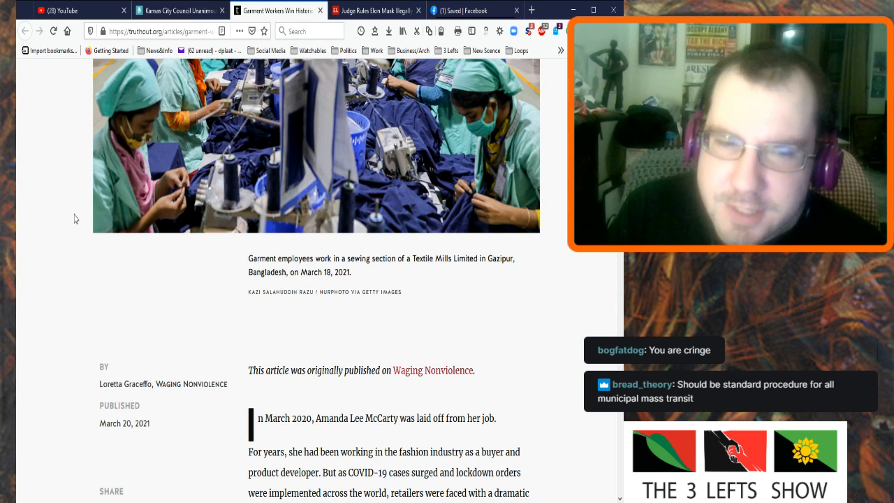
{"action": "scroll", "scroll_direction": "up", "scroll_amount": 3}
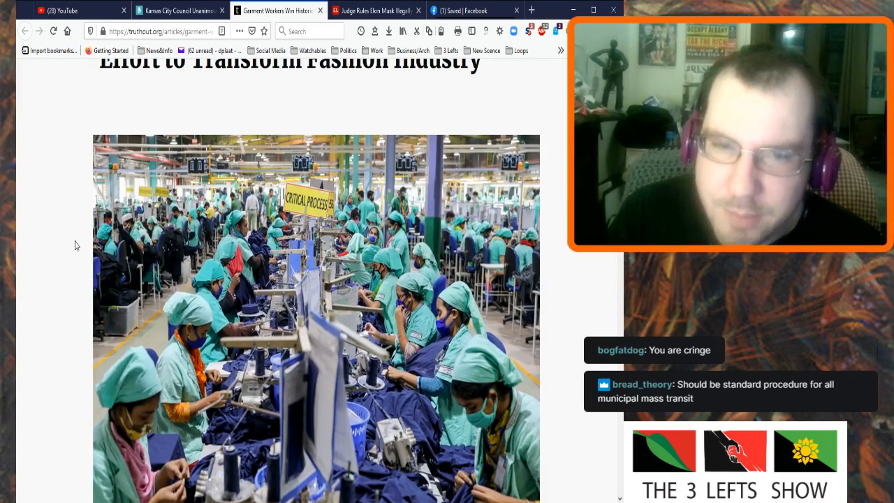
Scroll down to the factory photo caption and the author byline.
{"action": "scroll", "scroll_direction": "down", "scroll_amount": 3}
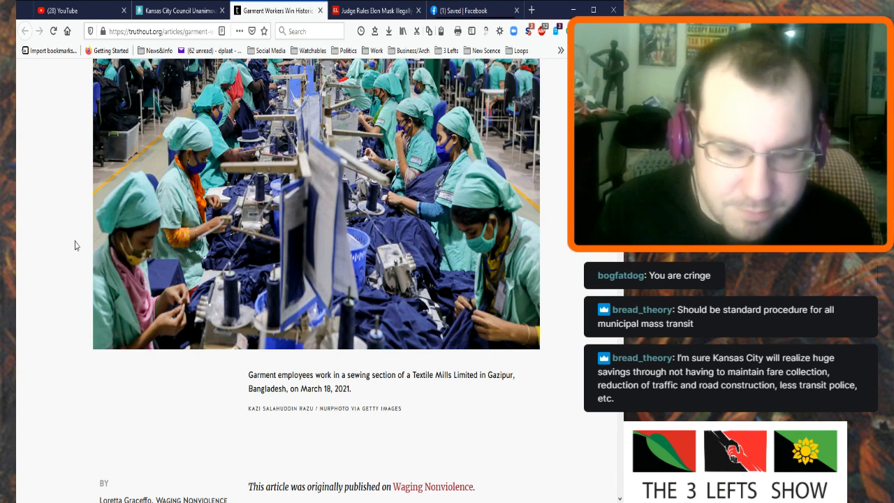
Read the opening paragraphs about the fashion buyer laid off in March 2020, down to the newsletter signup box.
{"action": "scroll", "scroll_direction": "down", "scroll_amount": 3}
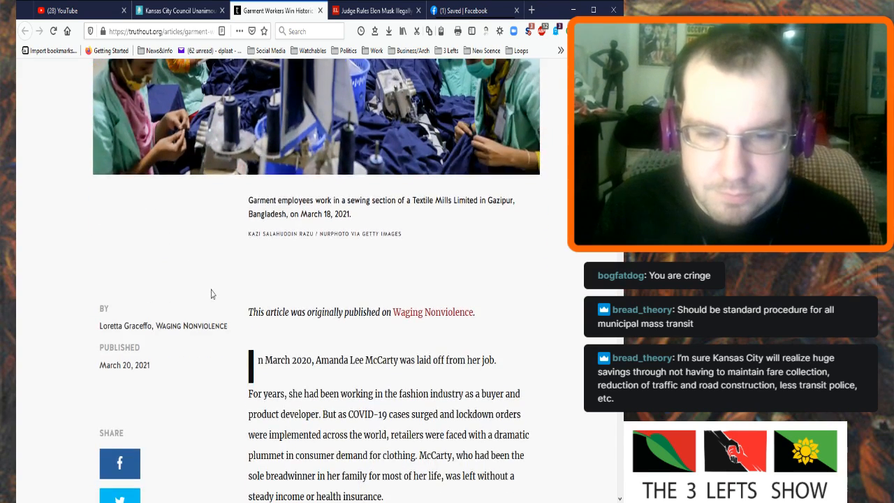
{"action": "scroll", "scroll_direction": "down", "scroll_amount": 3}
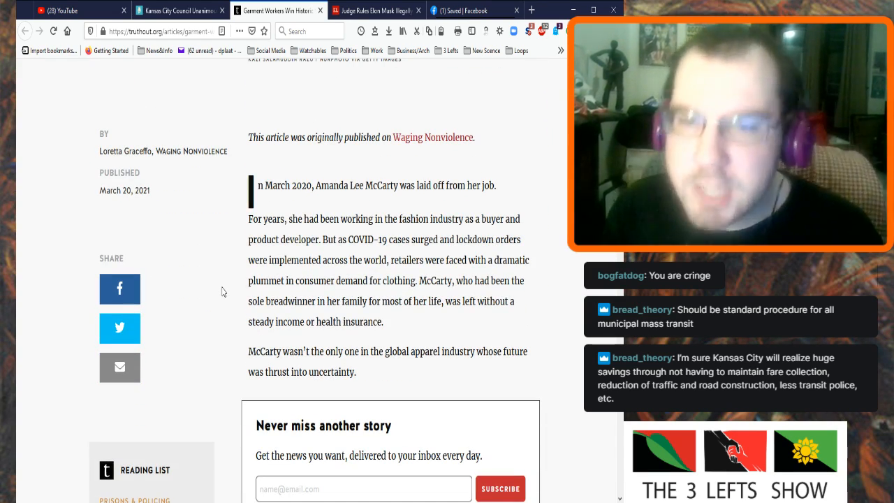
{"action": "scroll", "scroll_direction": "up", "scroll_amount": 3}
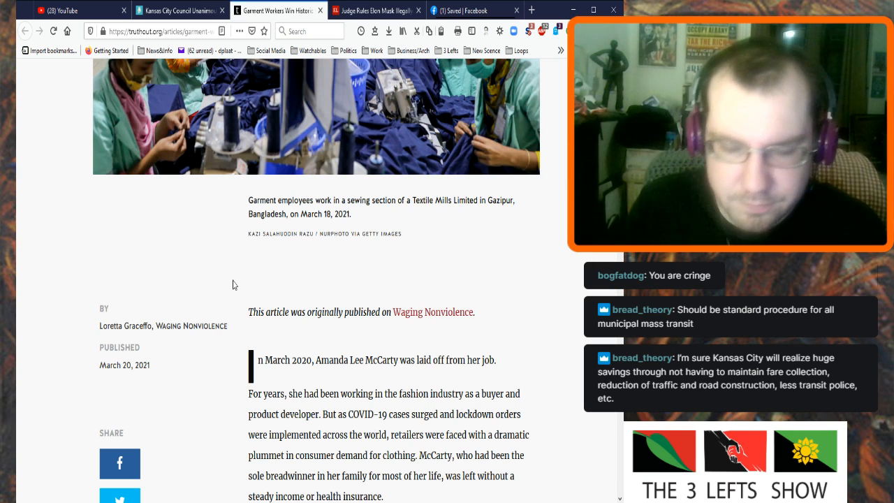
{"action": "scroll", "scroll_direction": "down", "scroll_amount": 3}
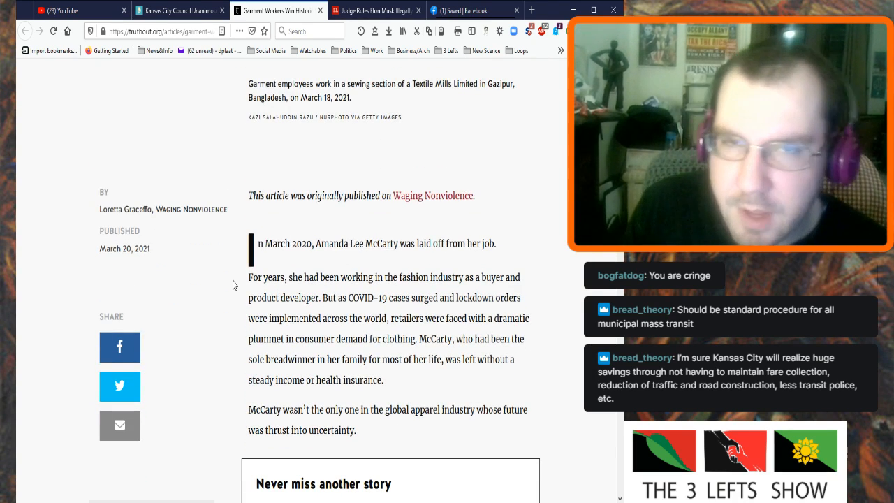
{"action": "scroll", "scroll_direction": "down", "scroll_amount": 3}
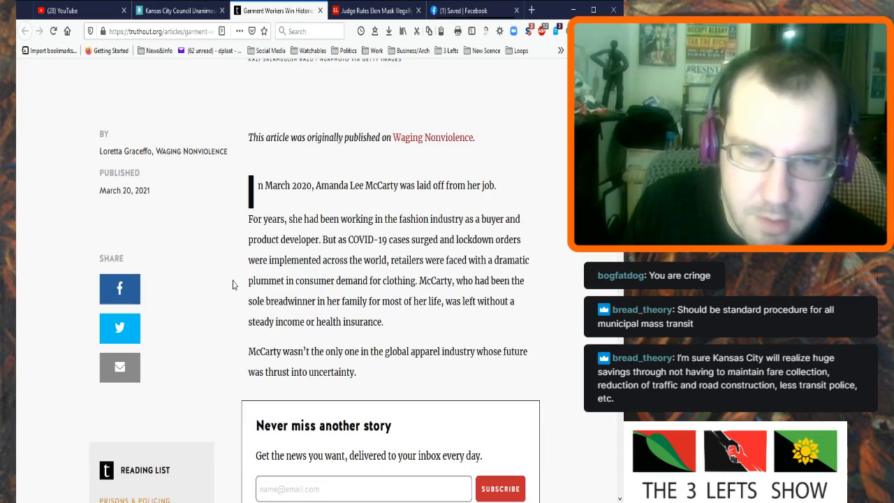
{"action": "scroll", "scroll_direction": "up", "scroll_amount": 3}
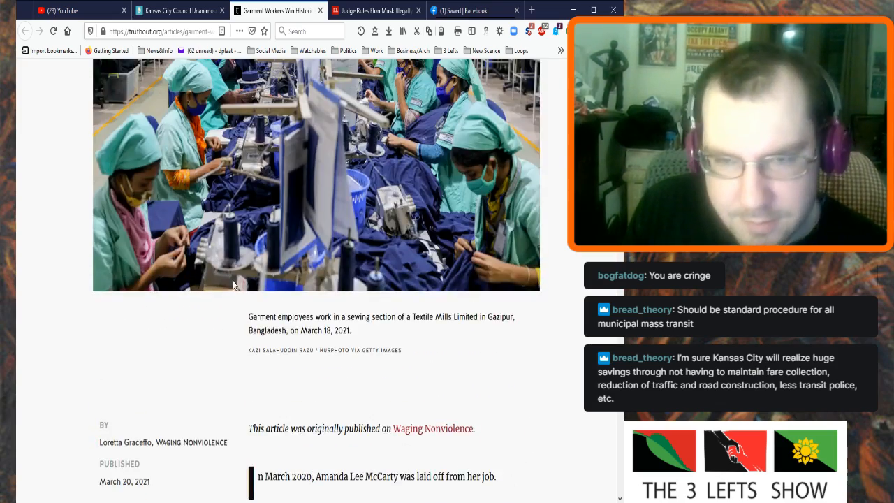
{"action": "scroll", "scroll_direction": "down", "scroll_amount": 3}
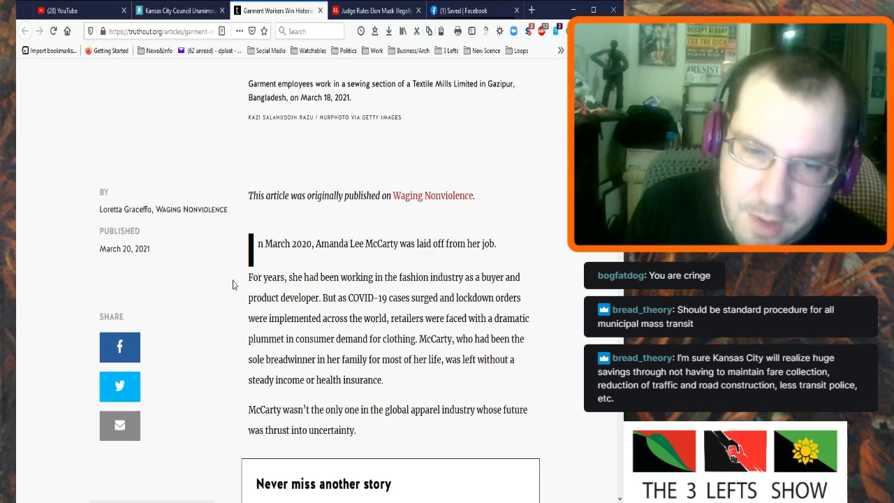
{"action": "scroll", "scroll_direction": "down", "scroll_amount": 3}
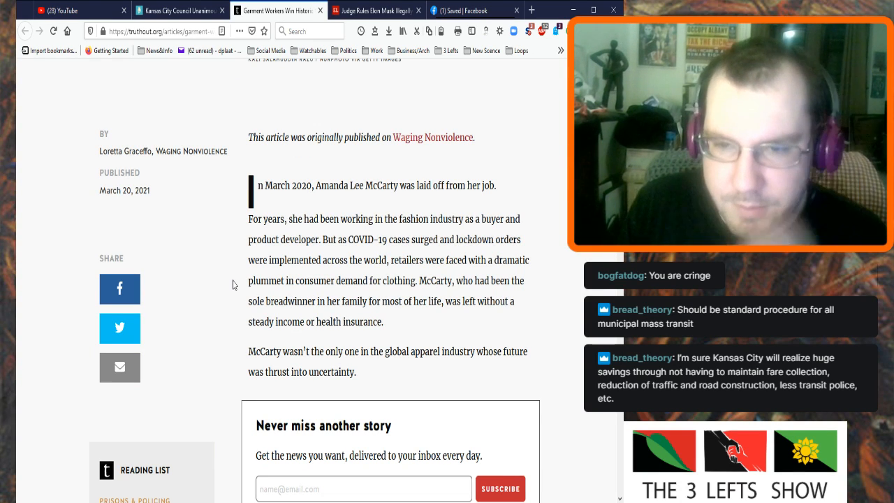
{"action": "scroll", "scroll_direction": "down", "scroll_amount": 3}
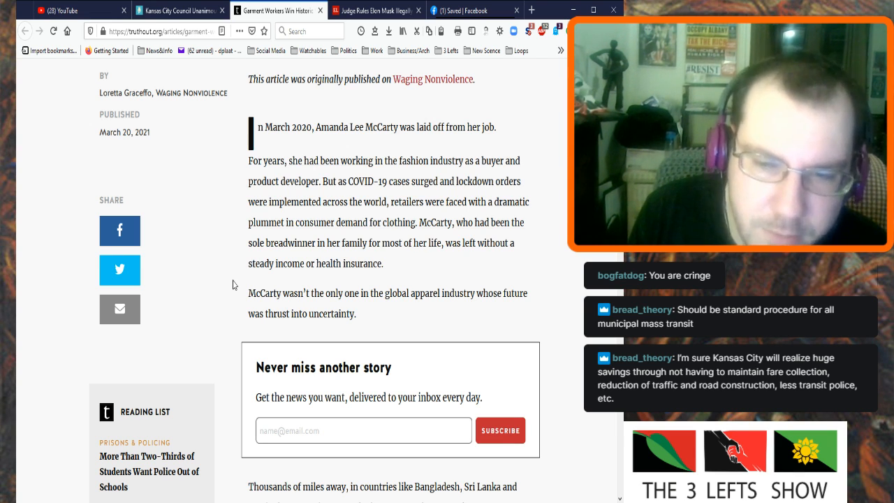
Scroll to the paragraphs on Bangladesh, Sri Lanka and Cambodia factories and brands refusing to pay.
{"action": "scroll", "scroll_direction": "down", "scroll_amount": 3}
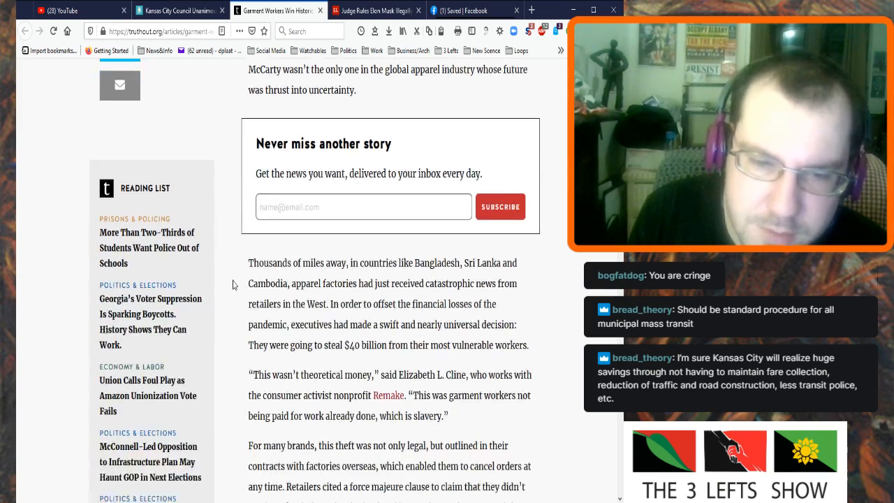
{"action": "scroll", "scroll_direction": "down", "scroll_amount": 3}
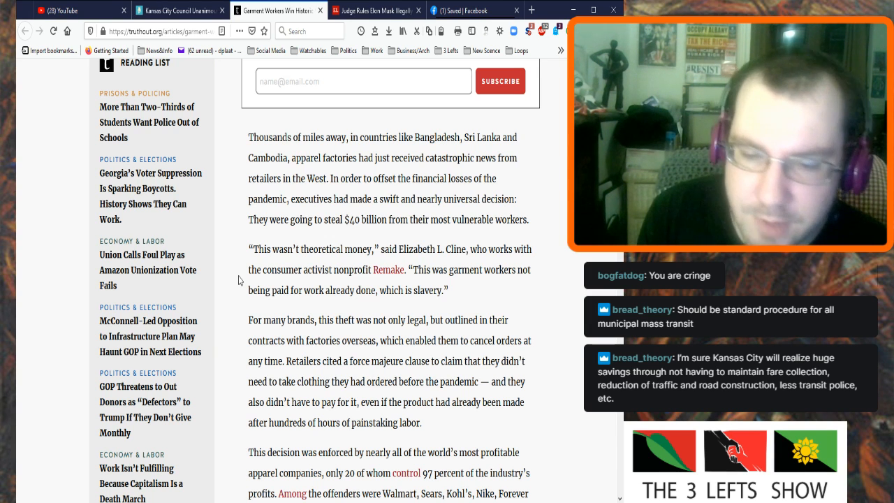
Scroll to the paragraphs naming Walmart, Gap and other brands and the resulting factory closures.
{"action": "scroll", "scroll_direction": "down", "scroll_amount": 3}
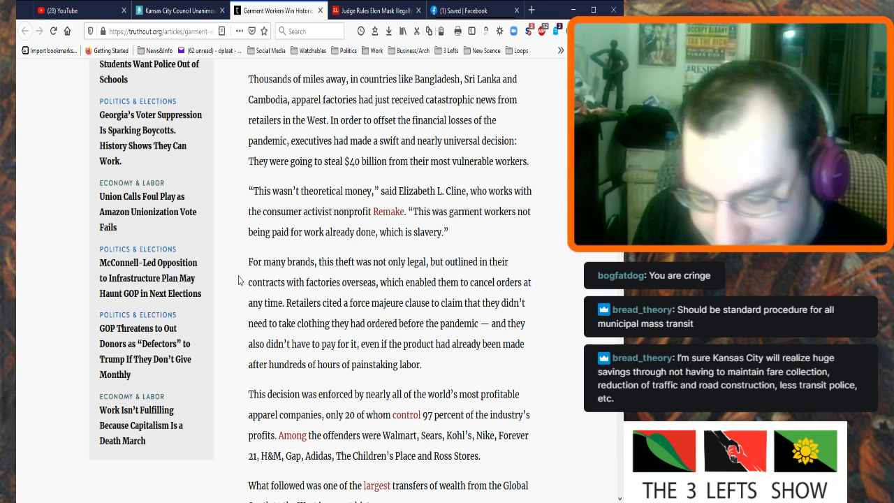
{"action": "mouse_move", "coordinate": [237, 290]}
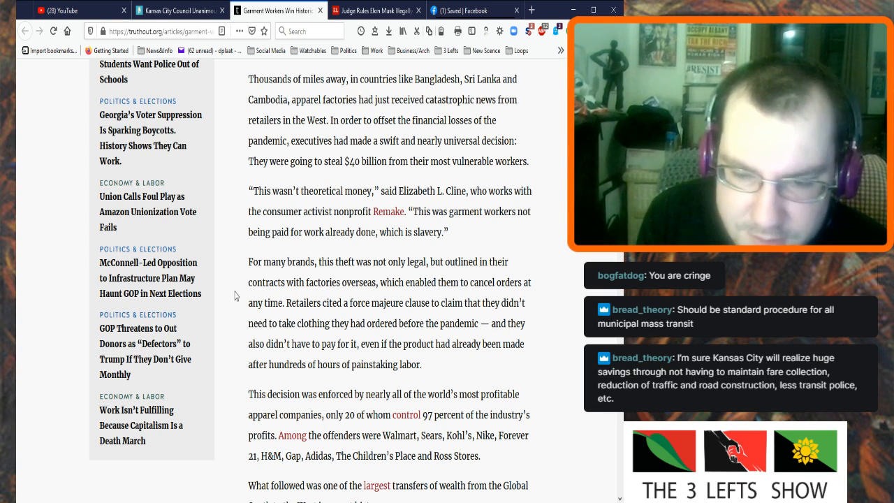
{"action": "scroll", "scroll_direction": "down", "scroll_amount": 3}
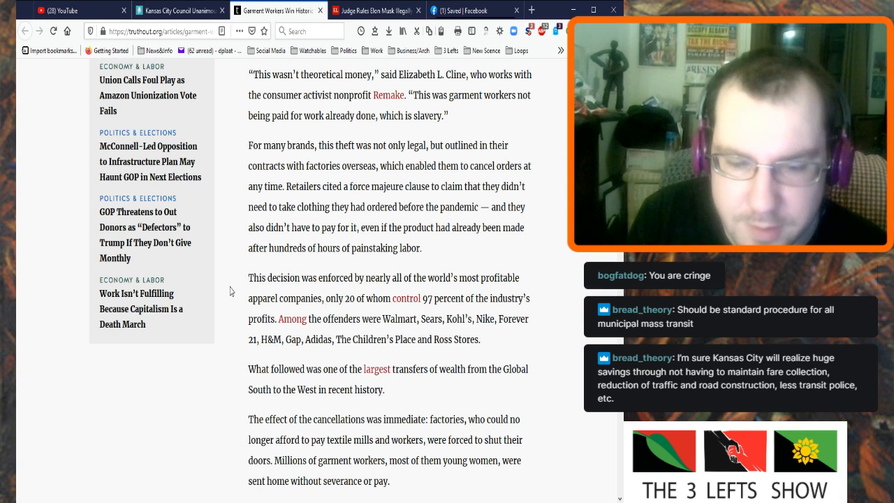
Scroll to the 'Why were companies so comfortable…' quote and Cline's line on women of color in the Global South.
{"action": "scroll", "scroll_direction": "down", "scroll_amount": 3}
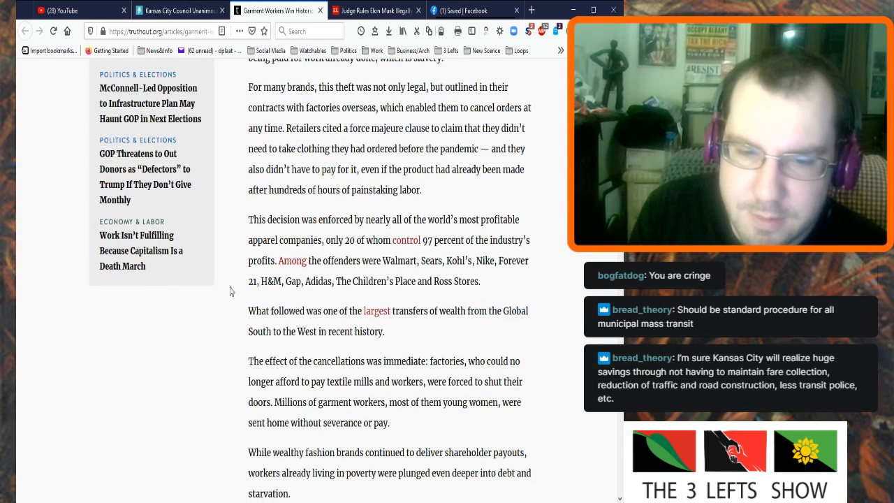
{"action": "scroll", "scroll_direction": "down", "scroll_amount": 3}
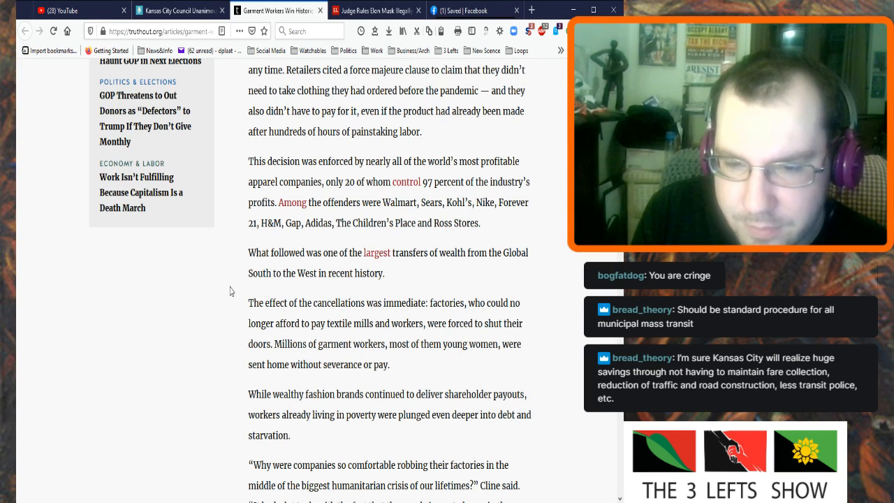
{"action": "scroll", "scroll_direction": "down", "scroll_amount": 3}
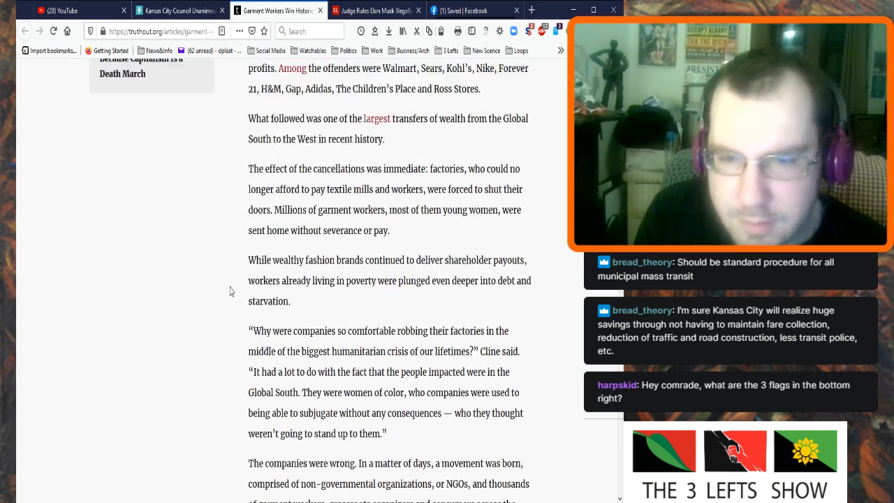
Read through the PayUp campaign paragraphs on the worker movement.
{"action": "scroll", "scroll_direction": "down", "scroll_amount": 3}
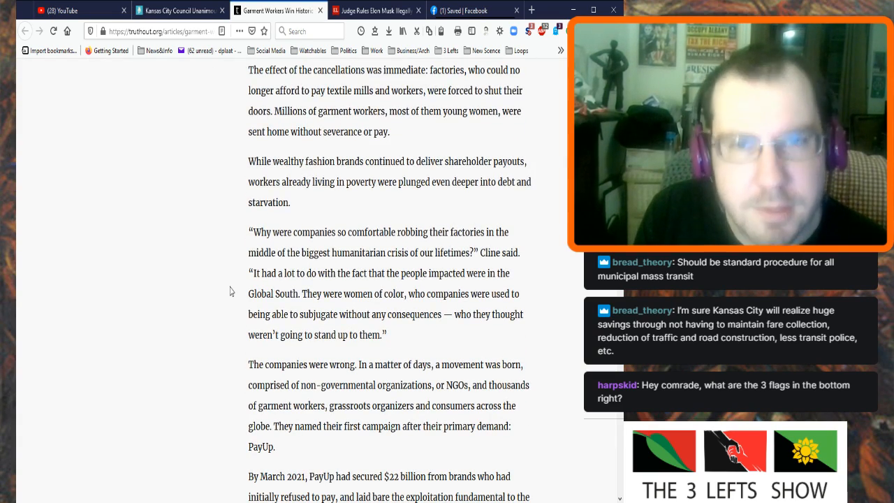
{"action": "scroll", "scroll_direction": "down", "scroll_amount": 3}
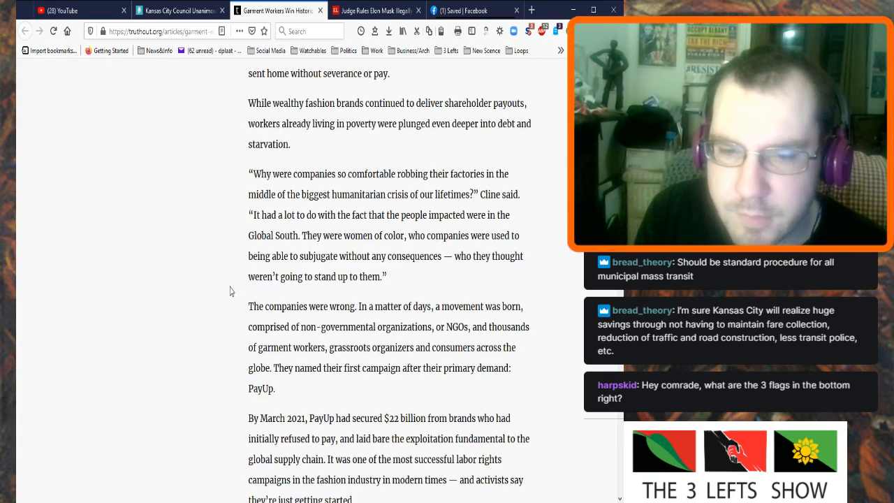
{"action": "scroll", "scroll_direction": "up", "scroll_amount": 3}
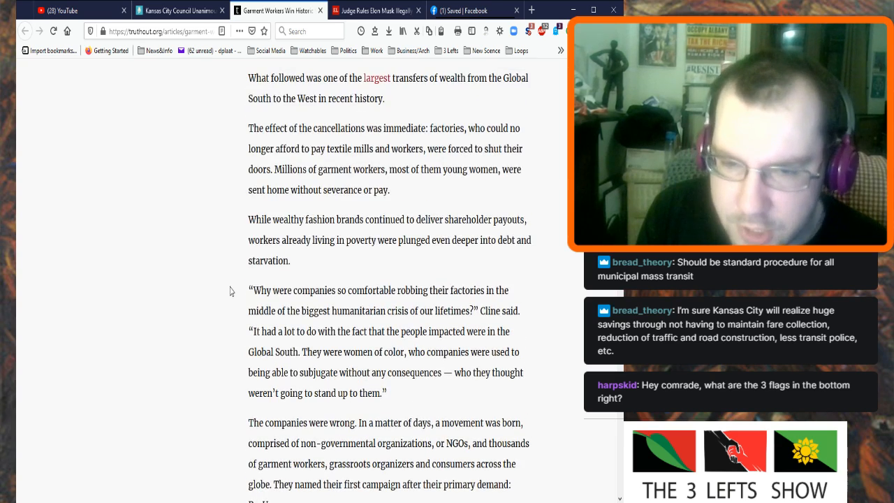
{"action": "scroll", "scroll_direction": "up", "scroll_amount": 3}
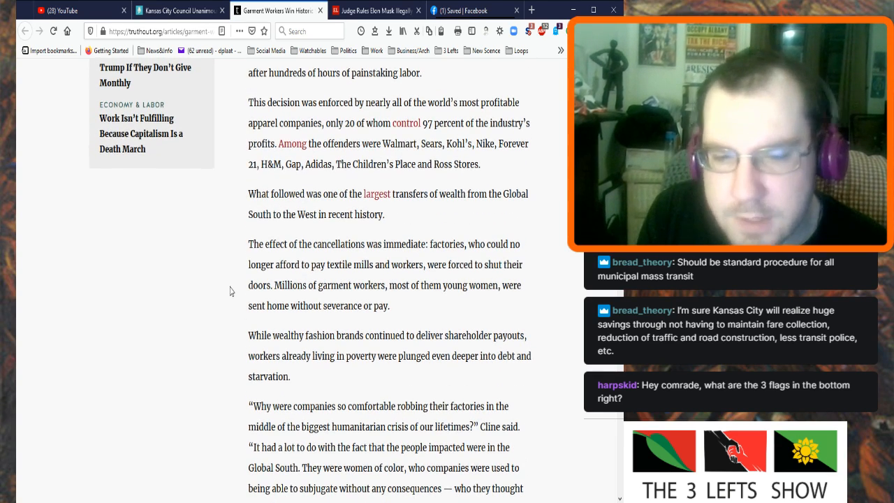
{"action": "scroll", "scroll_direction": "down", "scroll_amount": 3}
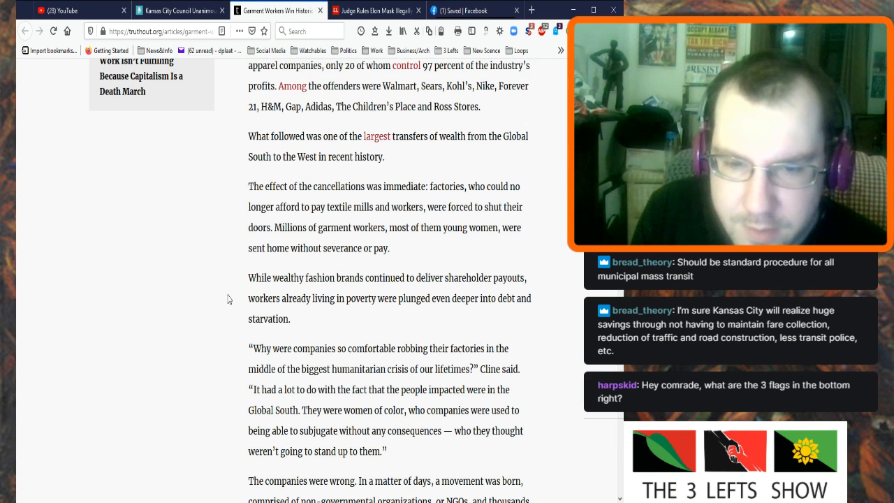
{"action": "scroll", "scroll_direction": "down", "scroll_amount": 3}
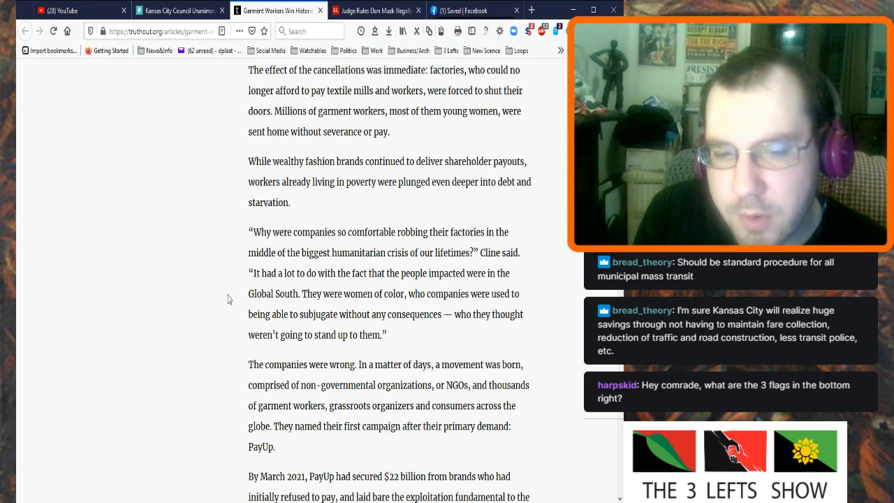
{"action": "scroll", "scroll_direction": "down", "scroll_amount": 3}
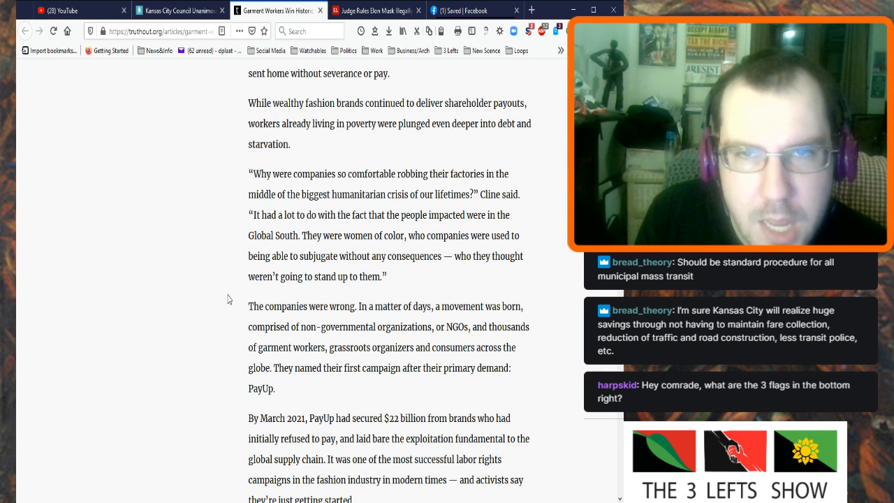
Continue to McCarty's quote about the fashion industry, with Holding Brands Accountable near the top.
{"action": "scroll", "scroll_direction": "down", "scroll_amount": 3}
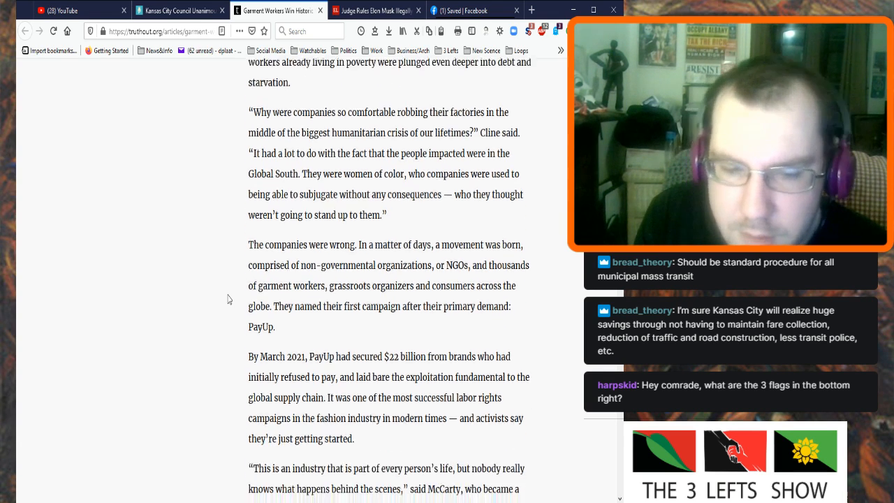
{"action": "scroll", "scroll_direction": "down", "scroll_amount": 3}
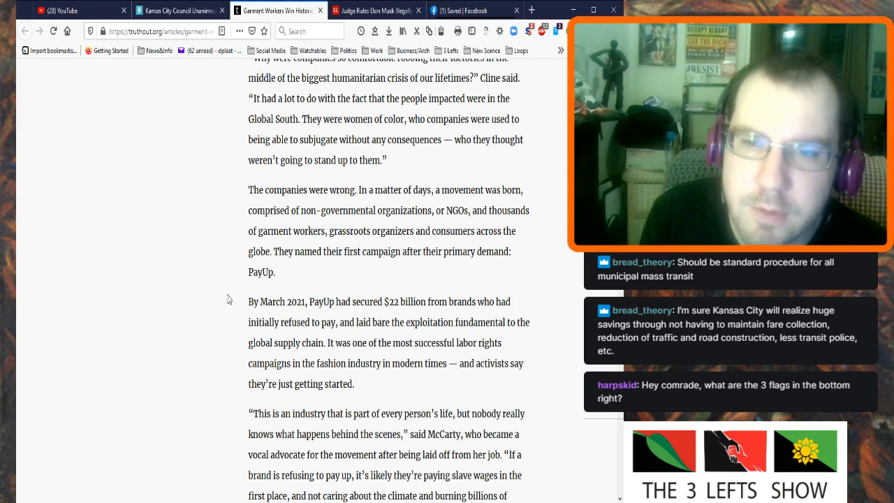
{"action": "scroll", "scroll_direction": "up", "scroll_amount": 3}
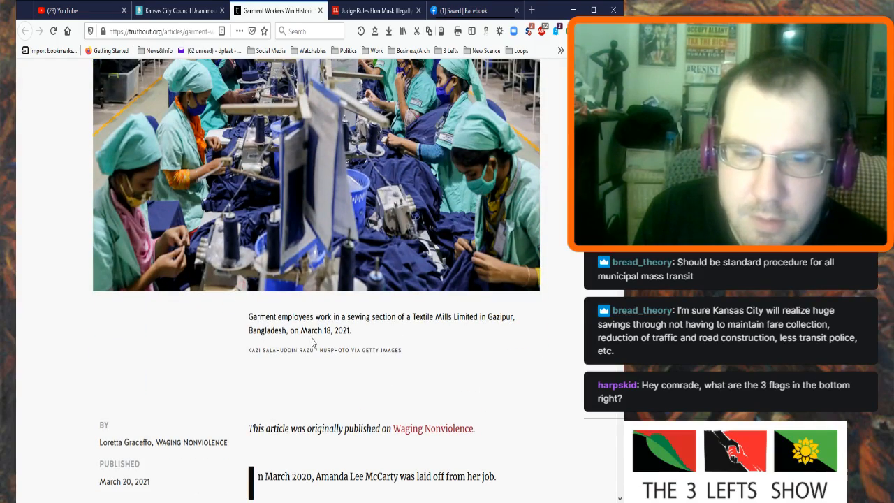
{"action": "scroll", "scroll_direction": "down", "scroll_amount": 3}
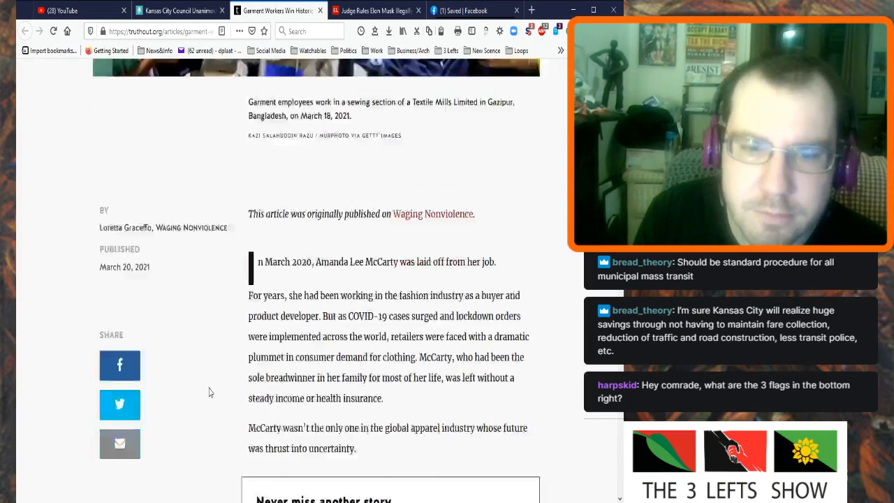
{"action": "scroll", "scroll_direction": "down", "scroll_amount": 3}
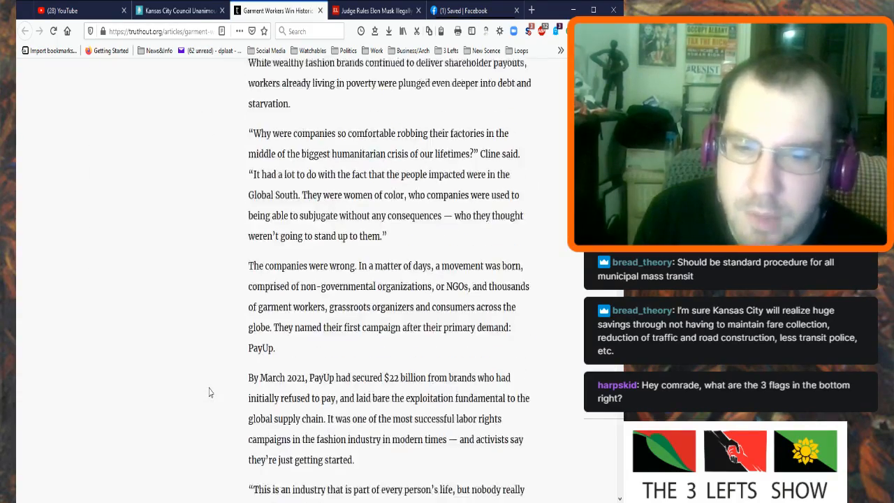
{"action": "scroll", "scroll_direction": "down", "scroll_amount": 3}
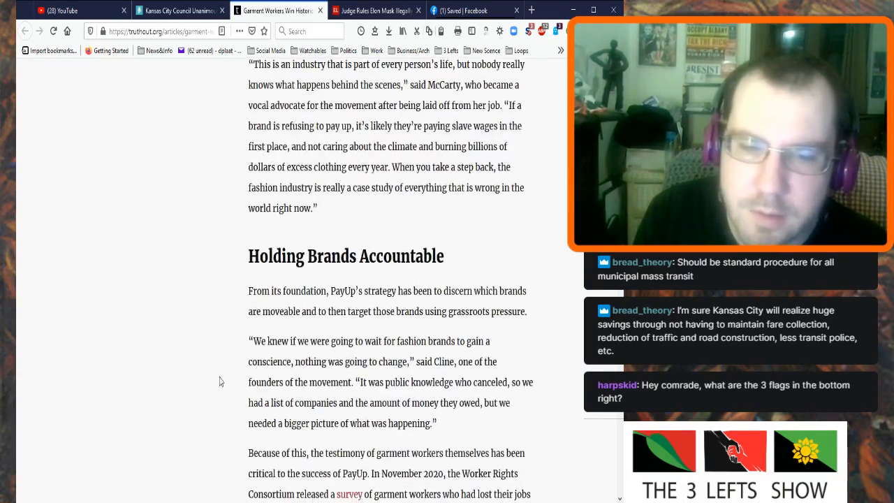
{"action": "scroll", "scroll_direction": "up", "scroll_amount": 3}
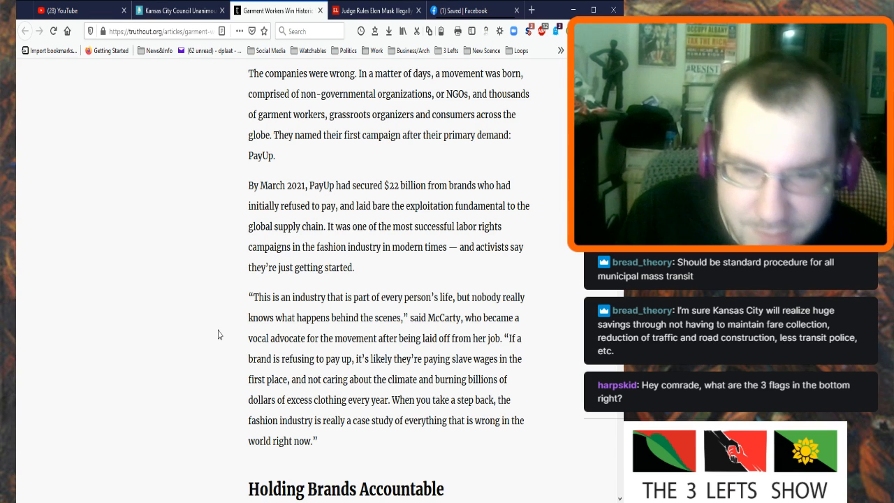
Scroll to the Holding Brands Accountable heading and its opening line on grassroots pressure.
{"action": "scroll", "scroll_direction": "down", "scroll_amount": 3}
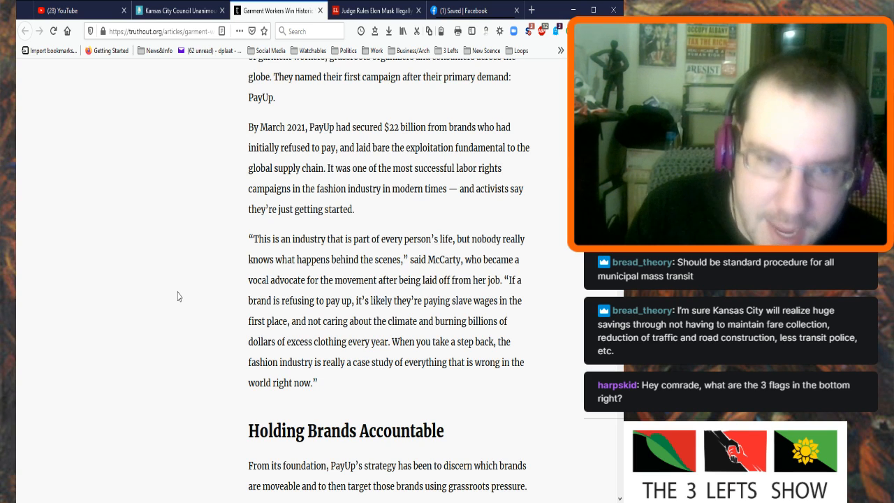
{"action": "left_click", "coordinate": [377, 10]}
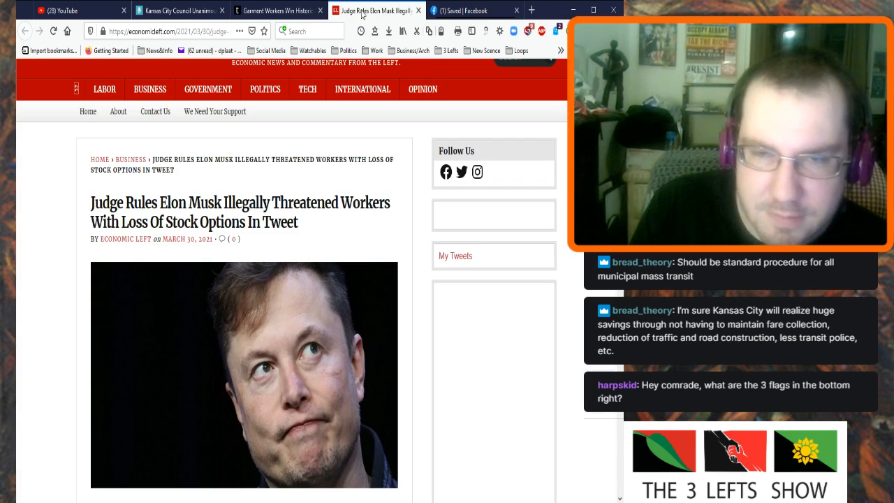
Switch back to the garment workers tab and bring the Holding Brands Accountable section with Cline's quote into view.
{"action": "left_click", "coordinate": [274, 10]}
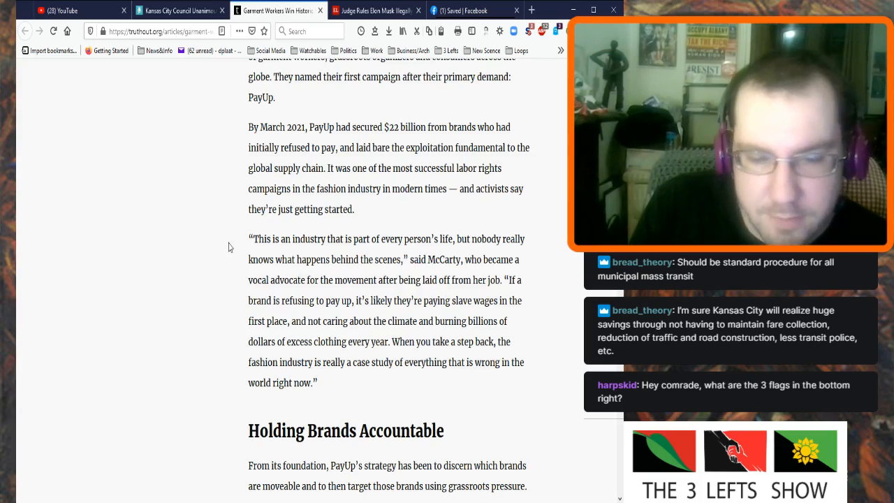
{"action": "scroll", "scroll_direction": "down", "scroll_amount": 3}
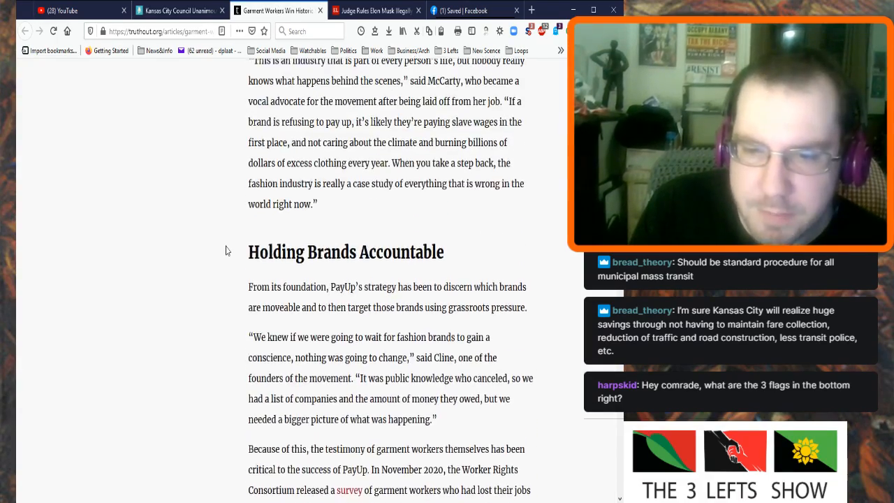
{"action": "scroll", "scroll_direction": "up", "scroll_amount": 3}
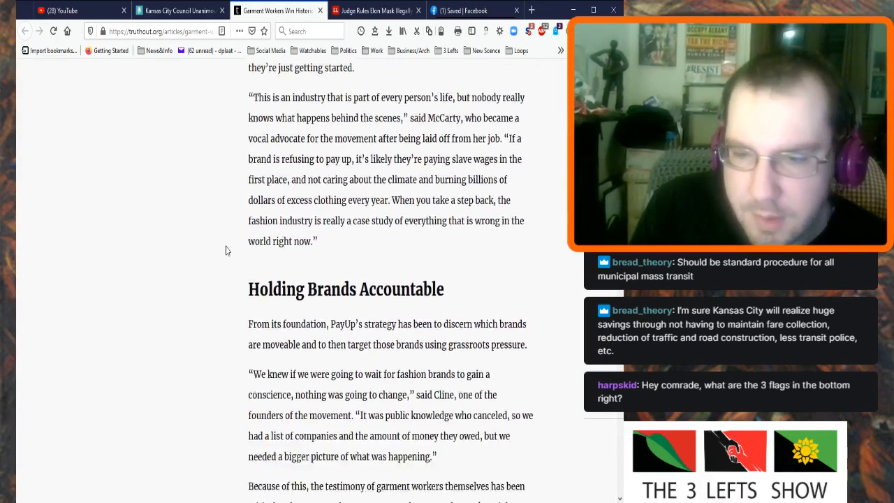
{"action": "scroll", "scroll_direction": "down", "scroll_amount": 3}
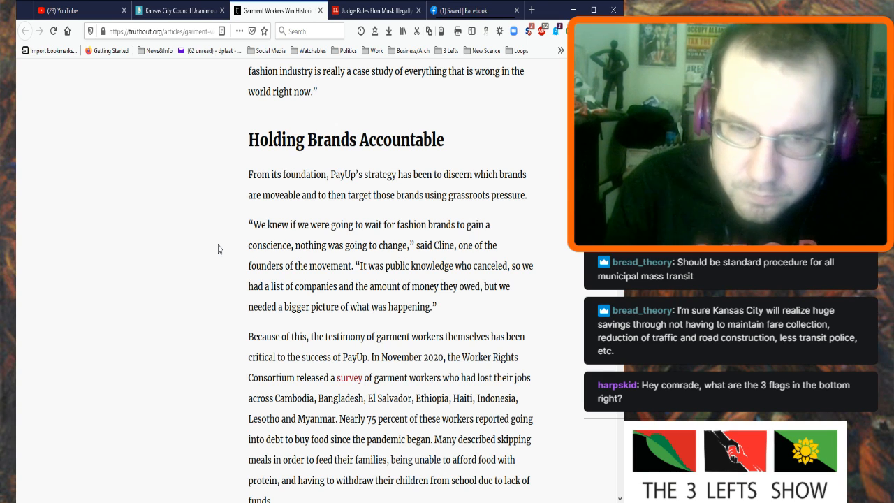
{"action": "scroll", "scroll_direction": "down", "scroll_amount": 3}
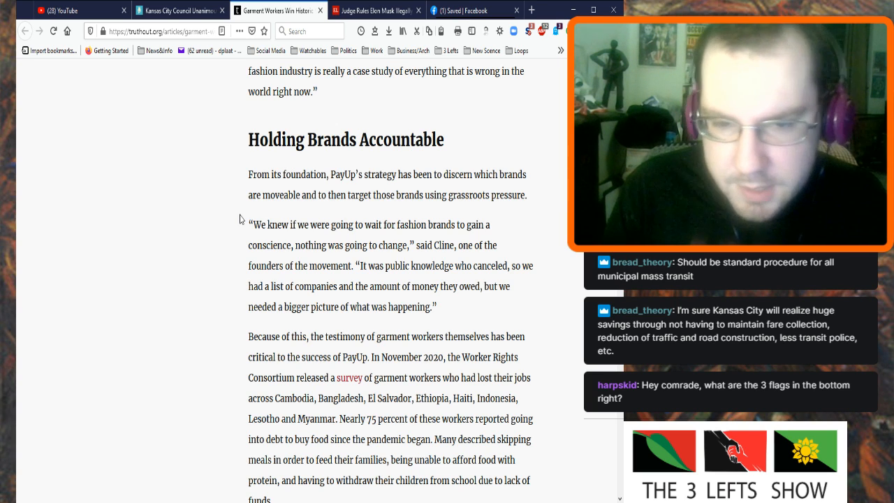
{"action": "mouse_move", "coordinate": [237, 237]}
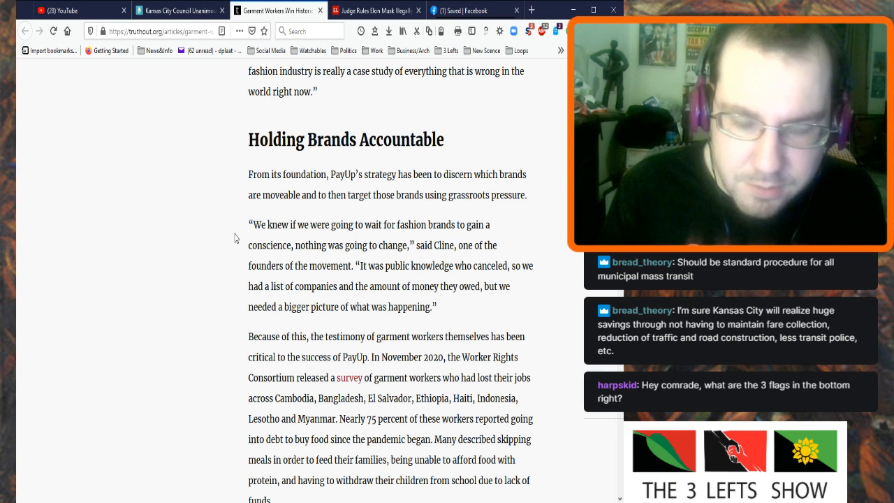
Scroll past Cline's quote to the Worker Rights Consortium survey paragraph on workers plunged into destitution.
{"action": "scroll", "scroll_direction": "down", "scroll_amount": 3}
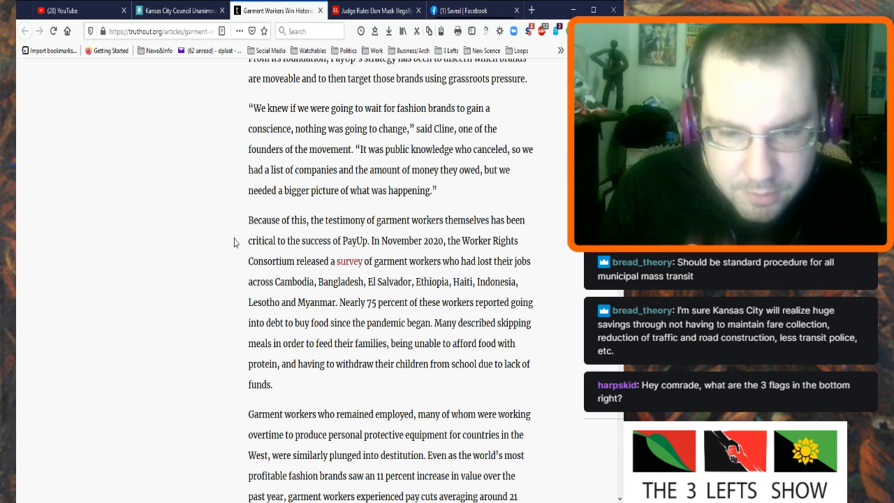
Scroll the article to the Change.org petition and Myanmar and Cambodia worker-action paragraphs.
{"action": "scroll", "scroll_direction": "down", "scroll_amount": 3}
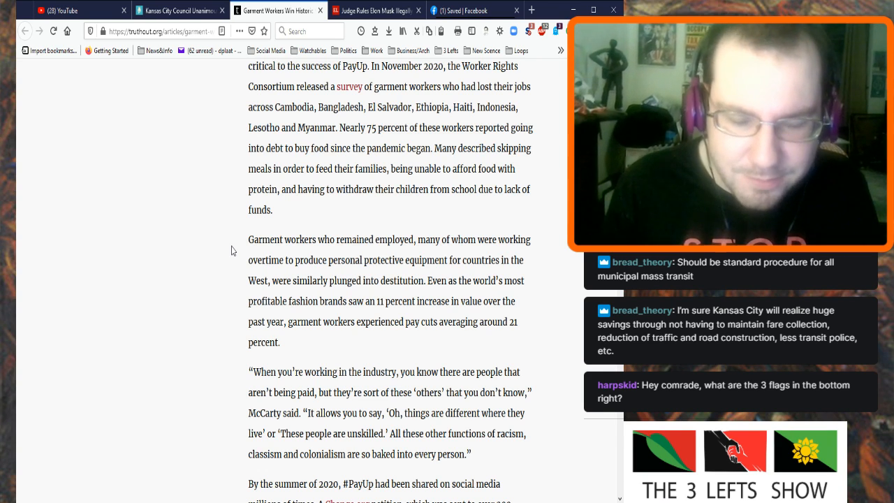
{"action": "scroll", "scroll_direction": "up", "scroll_amount": 3}
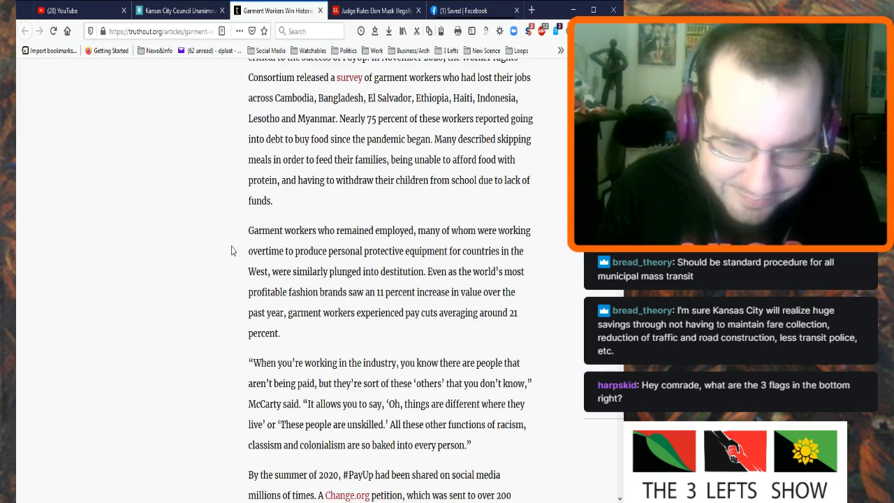
{"action": "scroll", "scroll_direction": "down", "scroll_amount": 3}
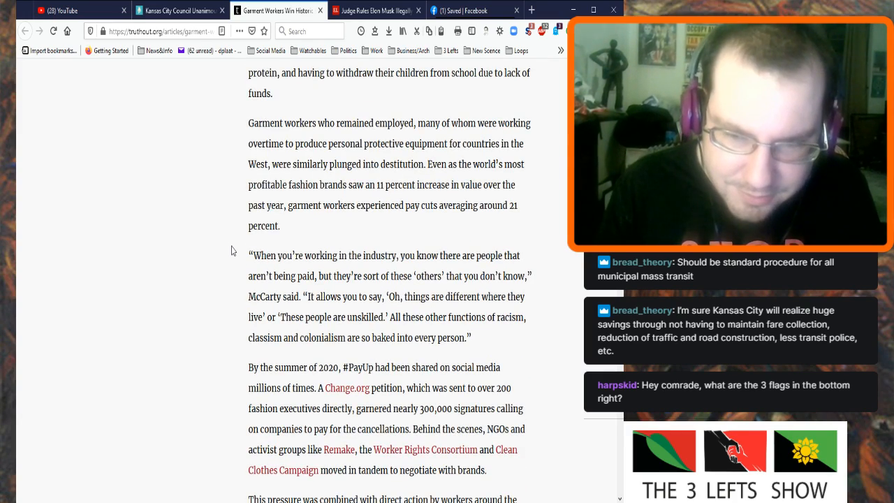
{"action": "scroll", "scroll_direction": "down", "scroll_amount": 3}
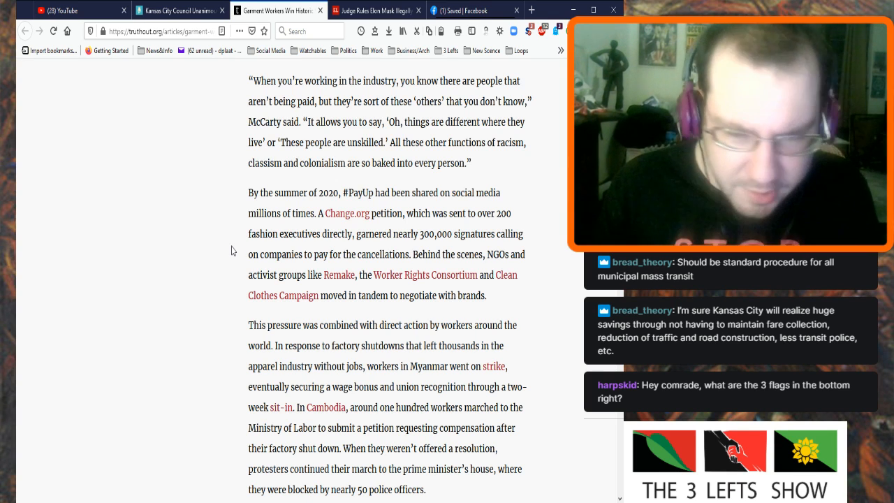
Scroll down to the paragraph on Pakistan protests and police attacks on Bangladesh strikers.
{"action": "scroll", "scroll_direction": "down", "scroll_amount": 3}
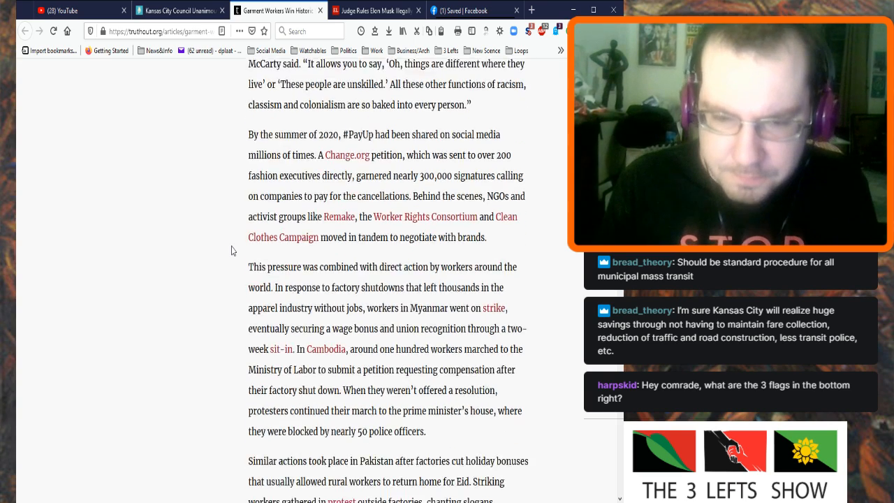
{"action": "scroll", "scroll_direction": "down", "scroll_amount": 3}
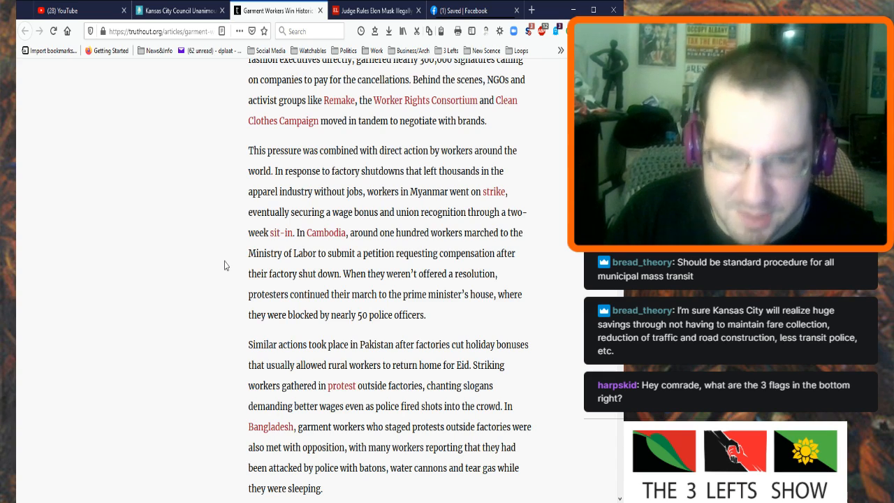
Scroll down to reveal the start of the 'To date, 21 brands' $22 billion paragraph.
{"action": "scroll", "scroll_direction": "down", "scroll_amount": 3}
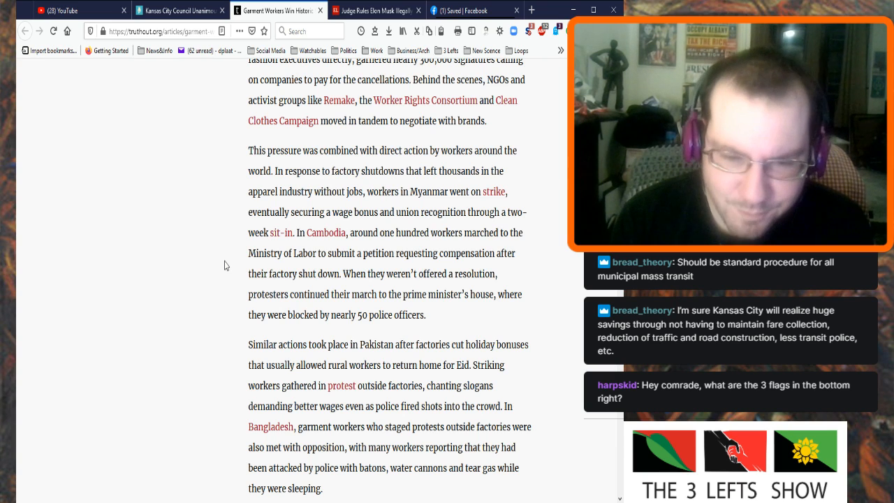
{"action": "scroll", "scroll_direction": "down", "scroll_amount": 3}
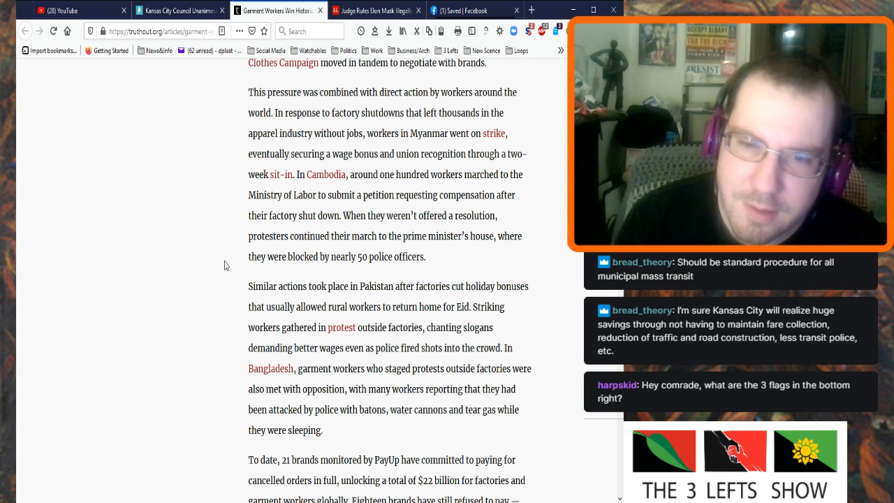
{"action": "scroll", "scroll_direction": "up", "scroll_amount": 3}
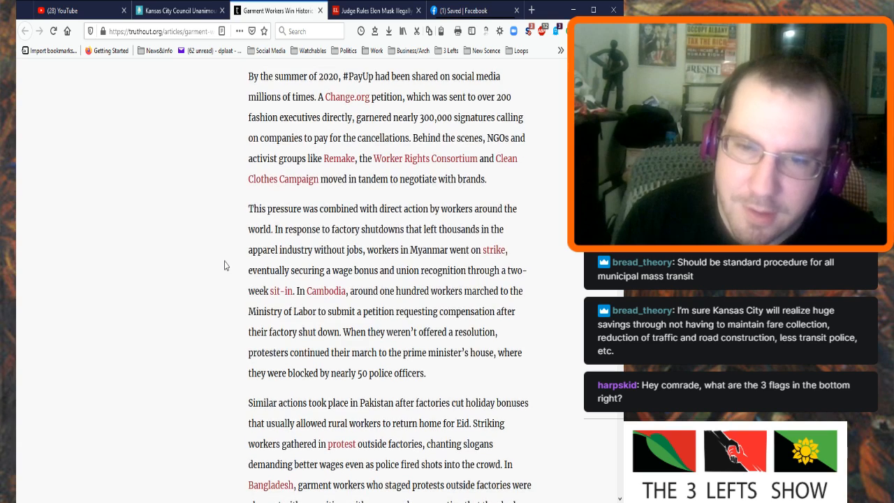
{"action": "scroll", "scroll_direction": "down", "scroll_amount": 3}
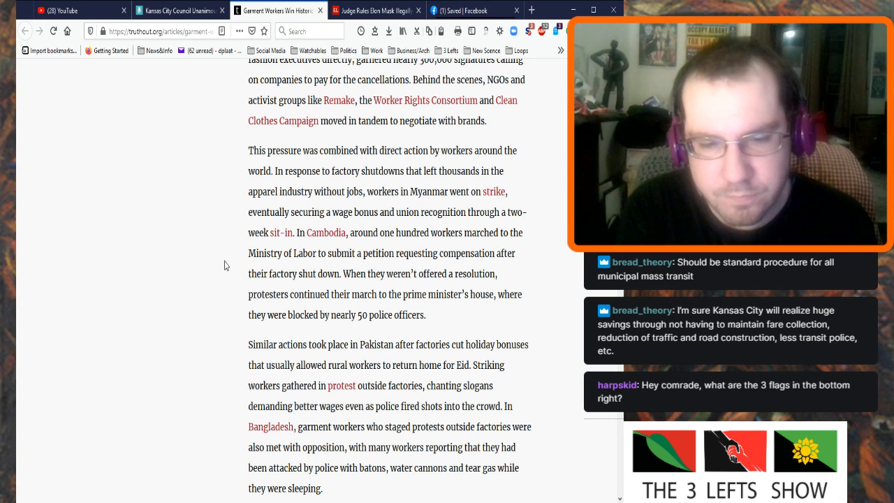
Scroll down to the A Deepening Crisis heading, McCarty's quote and the Sri Lanka coronavirus cases.
{"action": "scroll", "scroll_direction": "down", "scroll_amount": 3}
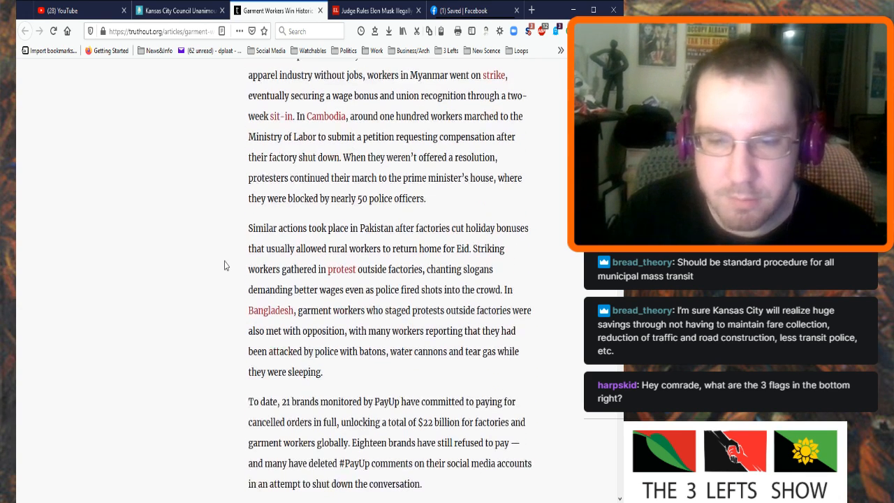
{"action": "scroll", "scroll_direction": "down", "scroll_amount": 3}
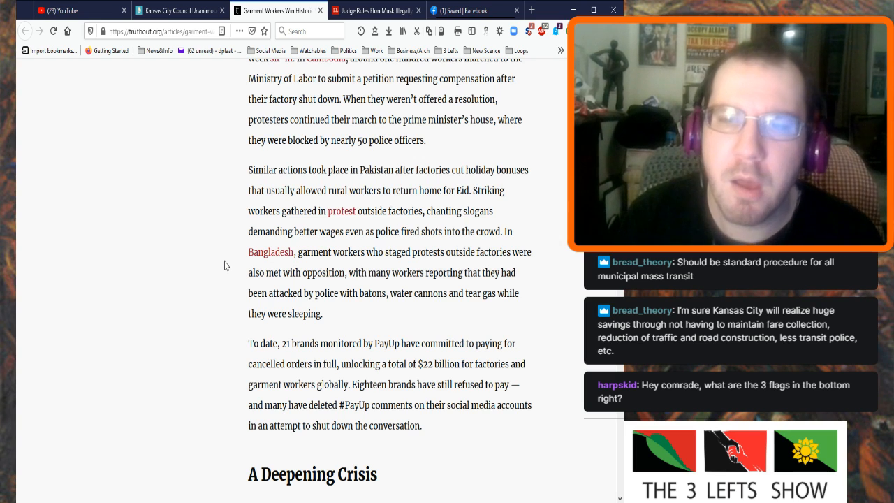
{"action": "scroll", "scroll_direction": "down", "scroll_amount": 3}
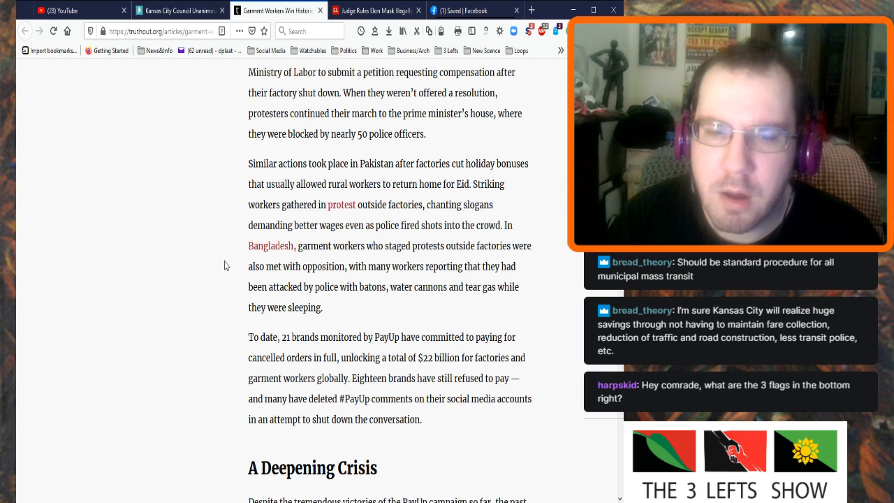
{"action": "scroll", "scroll_direction": "down", "scroll_amount": 3}
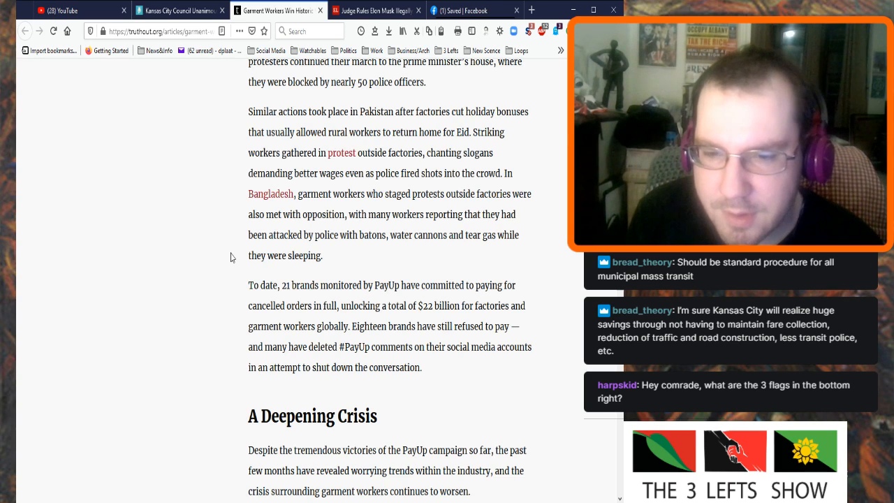
{"action": "scroll", "scroll_direction": "down", "scroll_amount": 3}
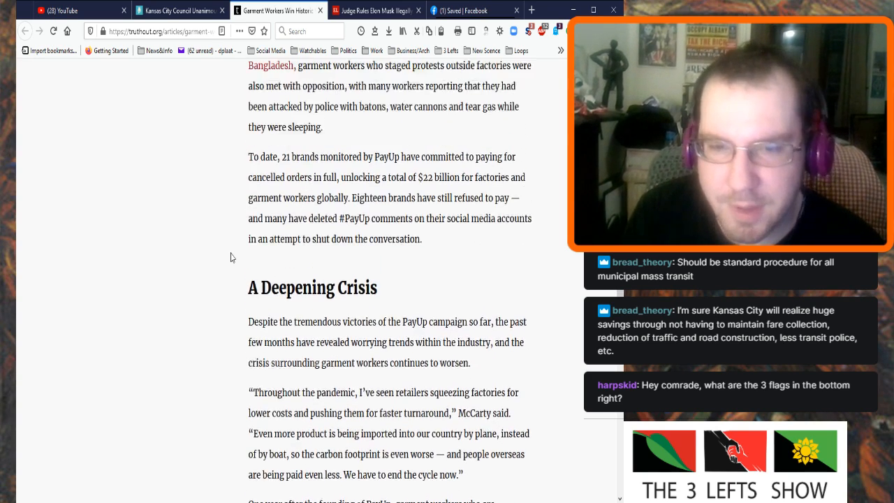
{"action": "scroll", "scroll_direction": "down", "scroll_amount": 3}
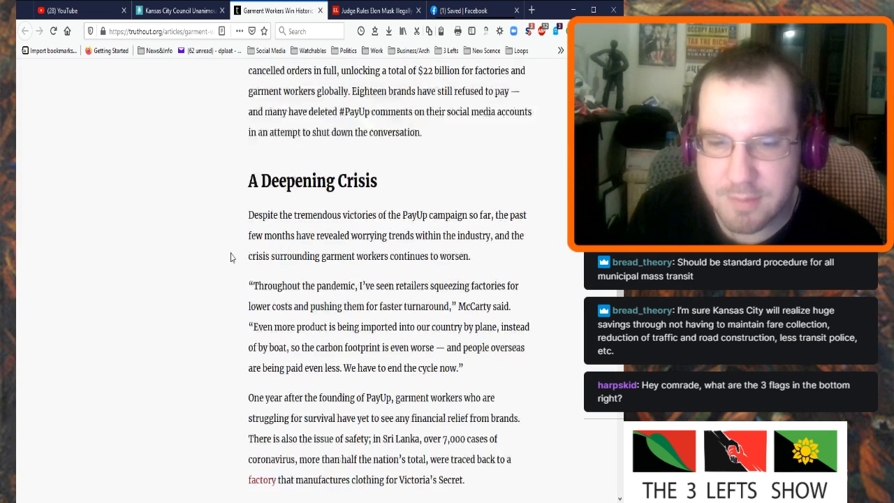
{"action": "scroll", "scroll_direction": "down", "scroll_amount": 3}
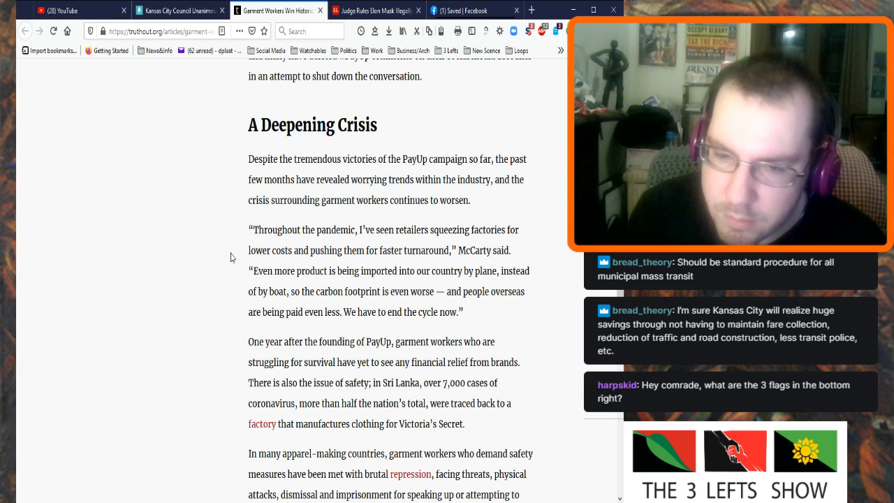
Adjust the view so A Deepening Crisis sits near the top, ending at the repression paragraph.
{"action": "scroll", "scroll_direction": "down", "scroll_amount": 3}
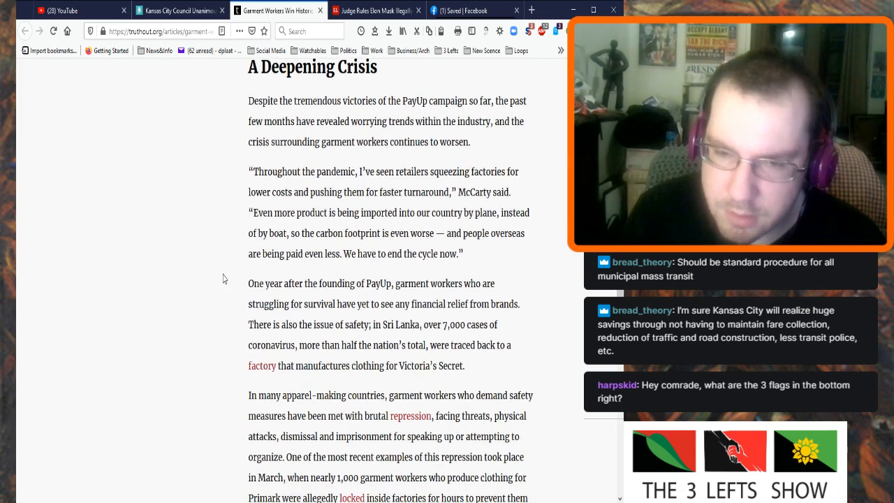
{"action": "scroll", "scroll_direction": "up", "scroll_amount": 3}
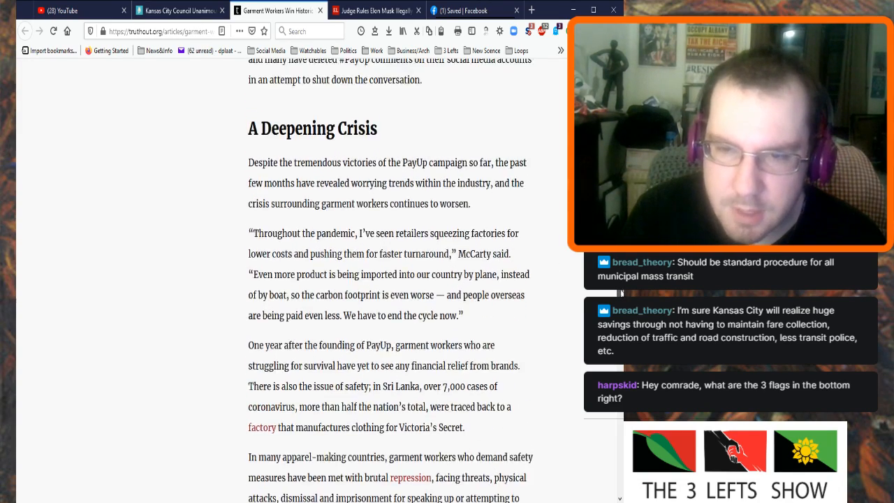
{"action": "scroll", "scroll_direction": "up", "scroll_amount": 3}
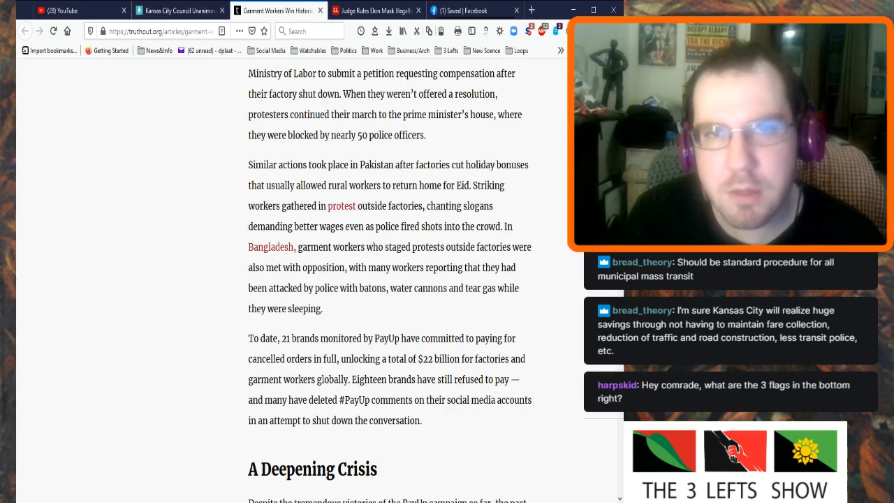
{"action": "scroll", "scroll_direction": "down", "scroll_amount": 3}
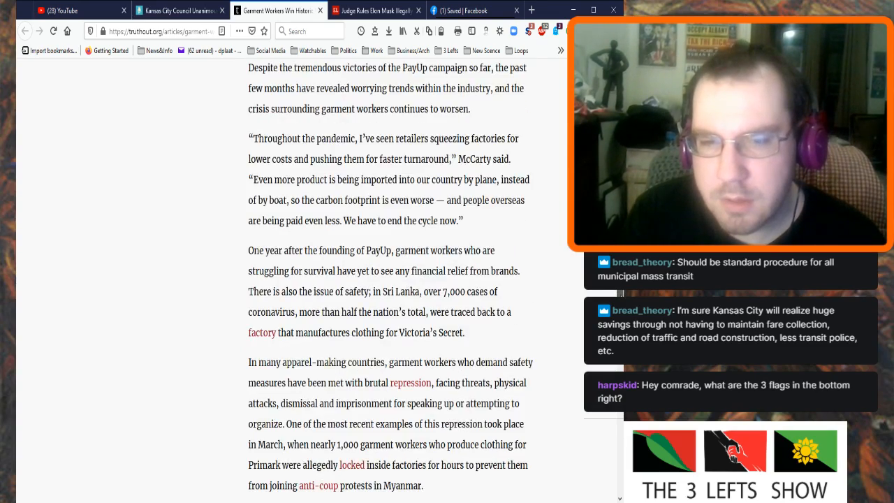
{"action": "scroll", "scroll_direction": "up", "scroll_amount": 3}
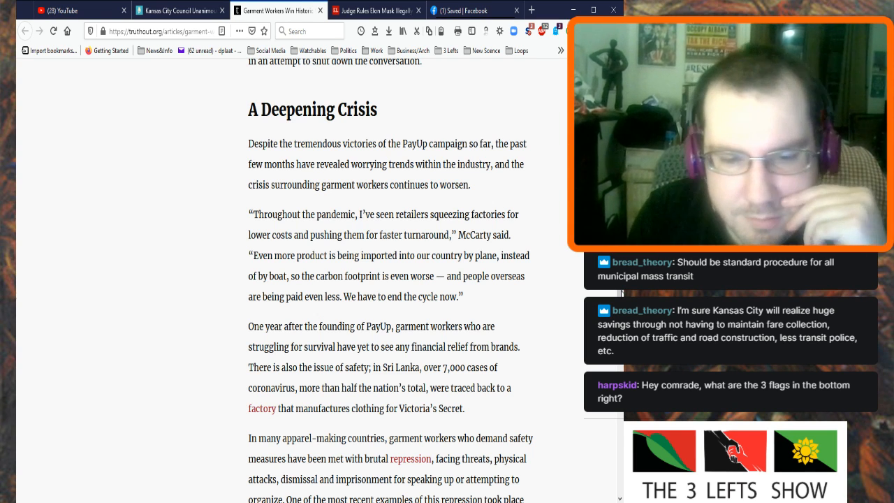
Scroll past the donation box and settle on the Resisting a Return to Business as Usual heading.
{"action": "scroll", "scroll_direction": "down", "scroll_amount": 3}
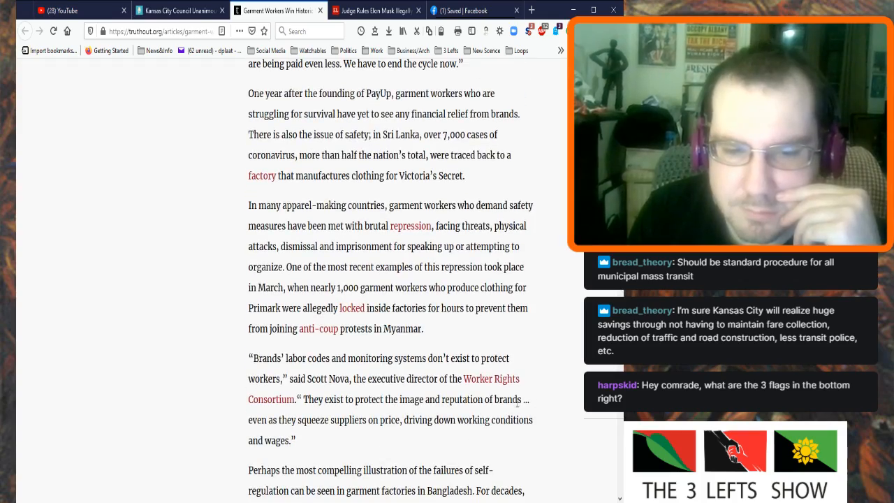
{"action": "scroll", "scroll_direction": "down", "scroll_amount": 3}
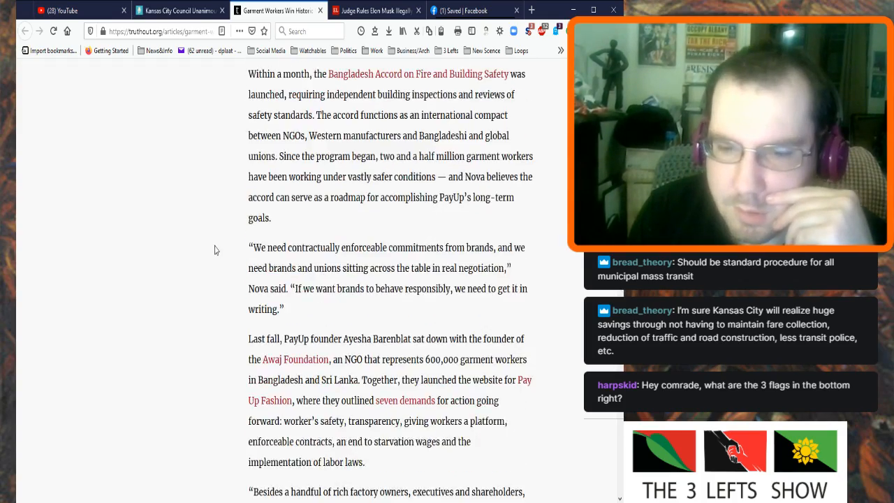
{"action": "scroll", "scroll_direction": "down", "scroll_amount": 3}
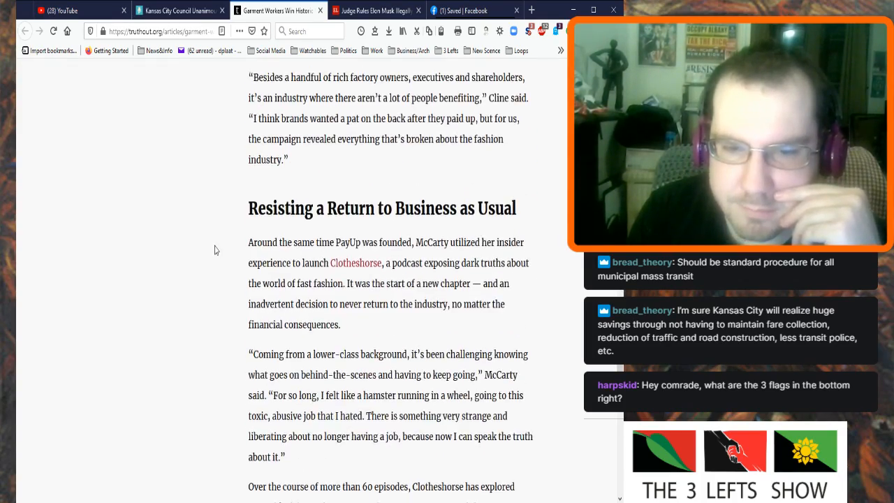
{"action": "scroll", "scroll_direction": "down", "scroll_amount": 3}
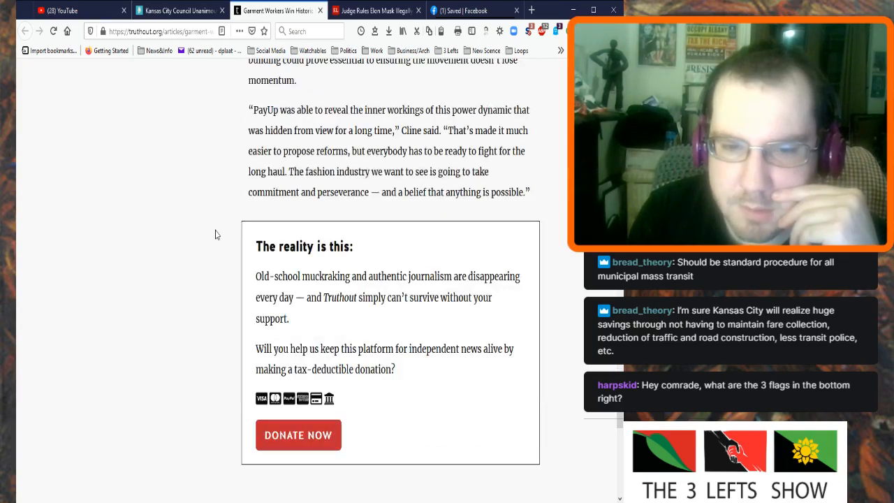
{"action": "scroll", "scroll_direction": "up", "scroll_amount": 3}
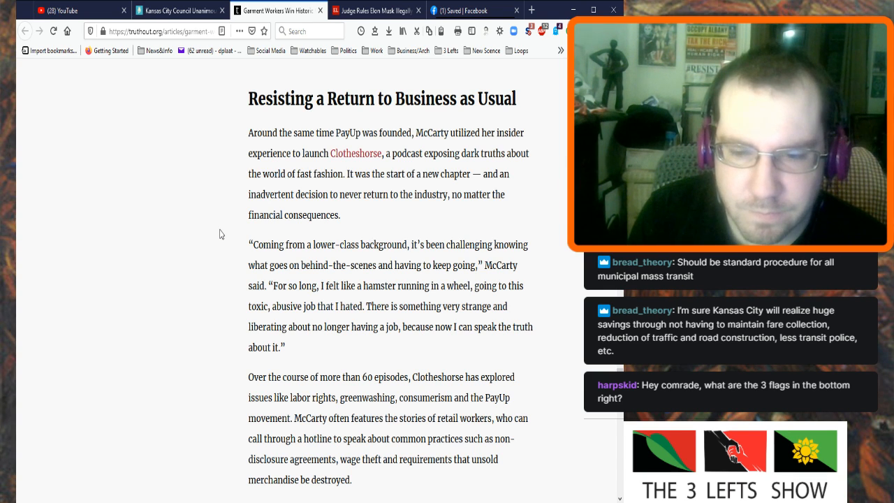
{"action": "scroll", "scroll_direction": "down", "scroll_amount": 3}
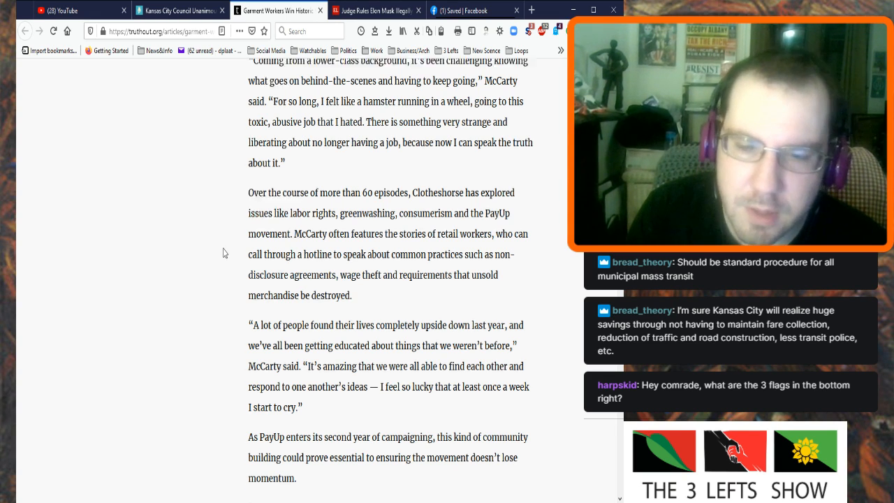
{"action": "scroll", "scroll_direction": "down", "scroll_amount": 3}
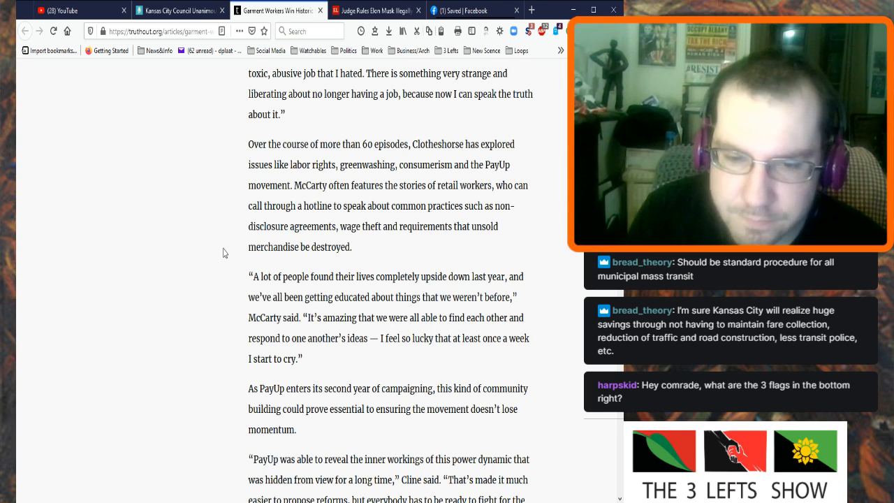
{"action": "scroll", "scroll_direction": "down", "scroll_amount": 3}
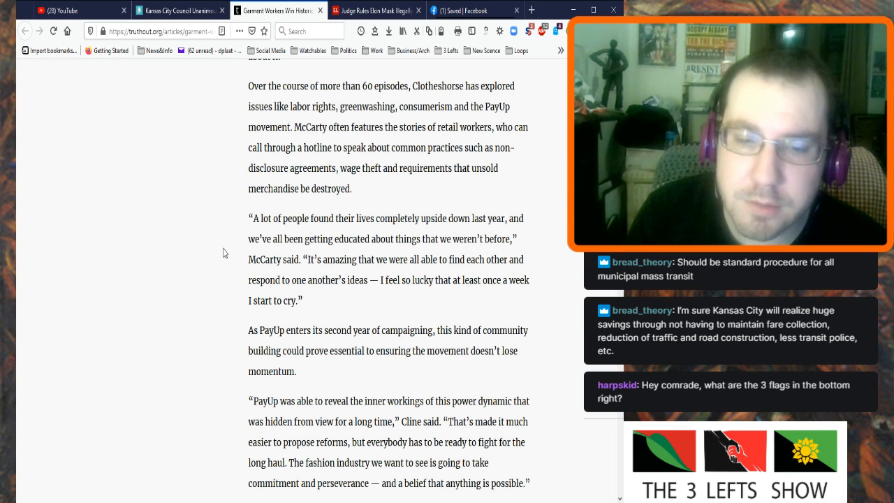
{"action": "scroll", "scroll_direction": "down", "scroll_amount": 3}
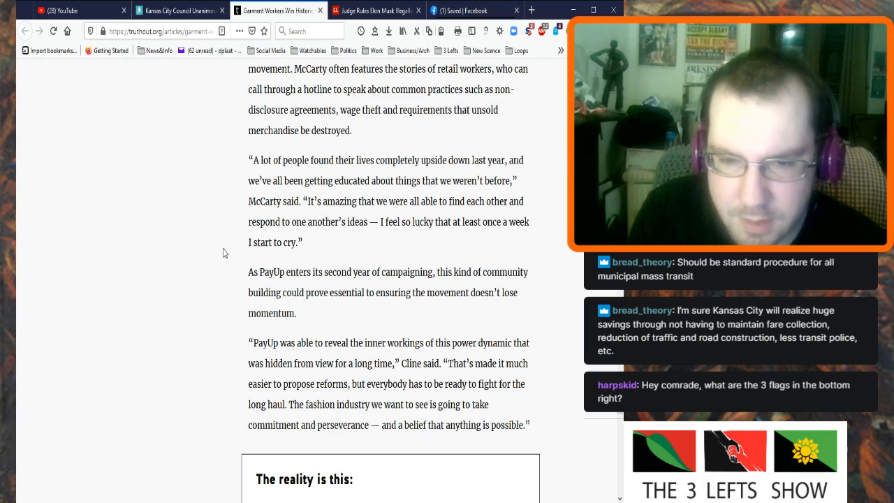
{"action": "scroll", "scroll_direction": "up", "scroll_amount": 3}
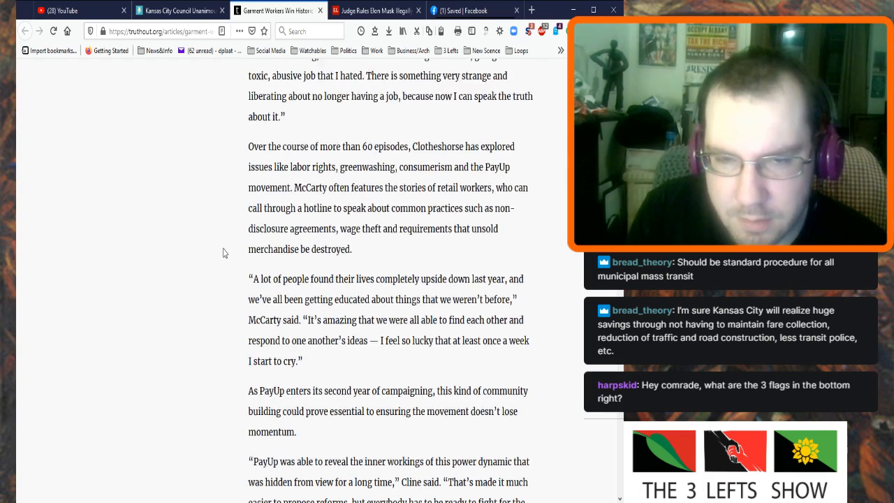
{"action": "scroll", "scroll_direction": "up", "scroll_amount": 3}
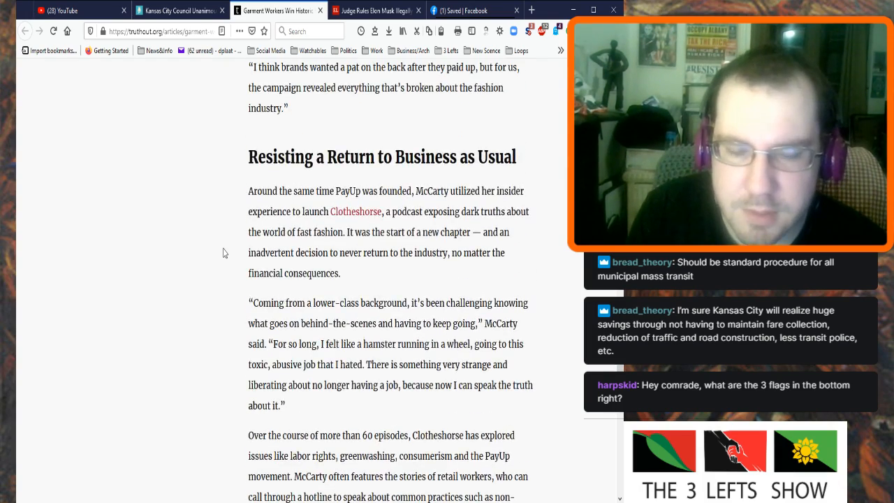